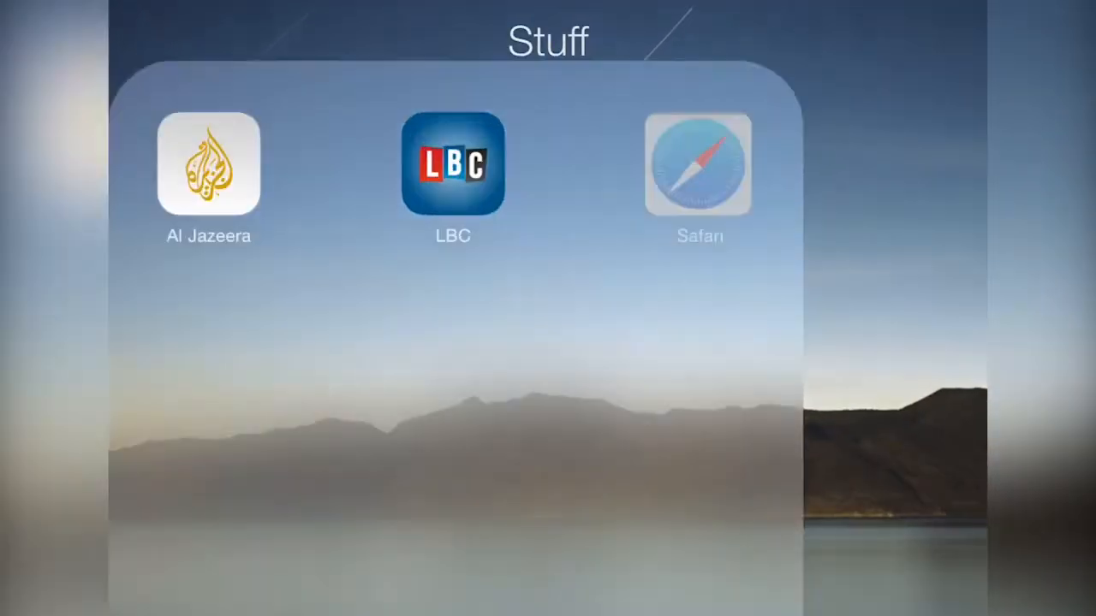
# - Launch Safari from the Stuff folder and search the address bar to reach the howtogeek.com article
pyautogui.click(698, 163)
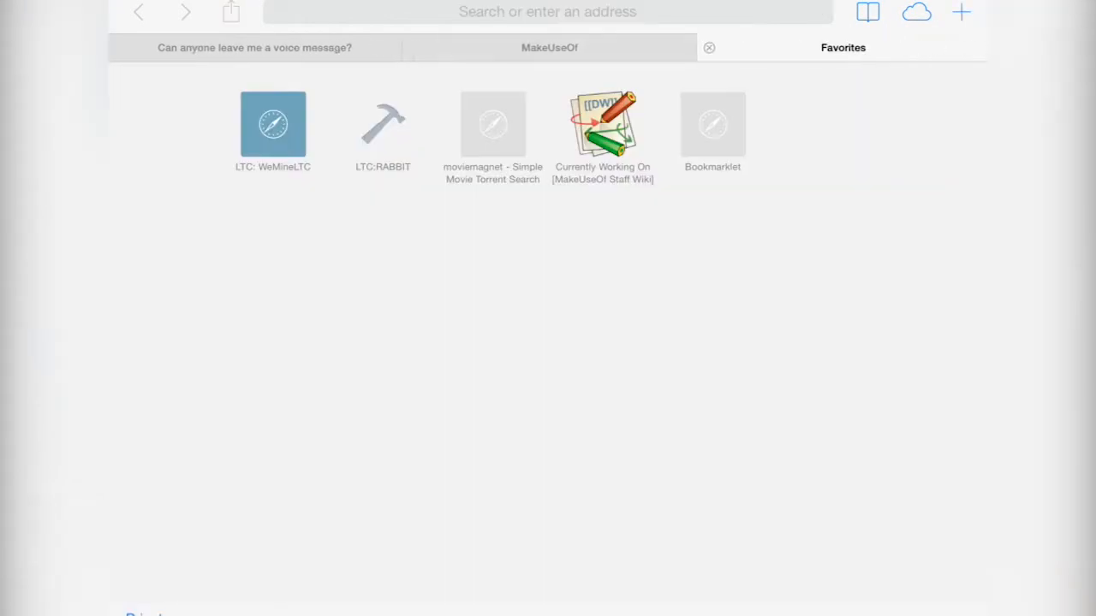
pyautogui.write('safari web')
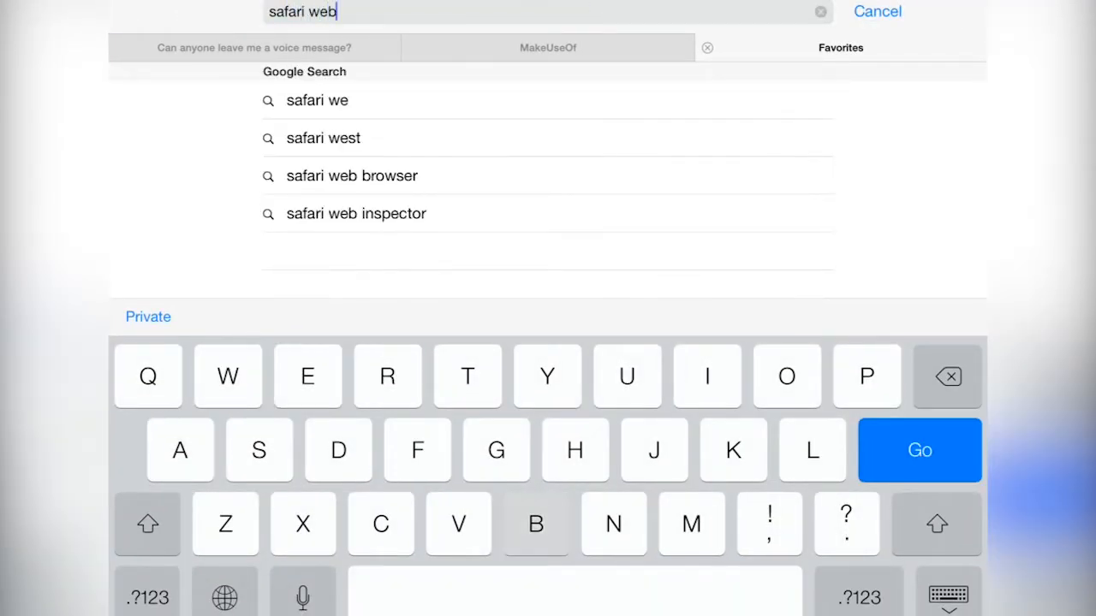
pyautogui.write('it')
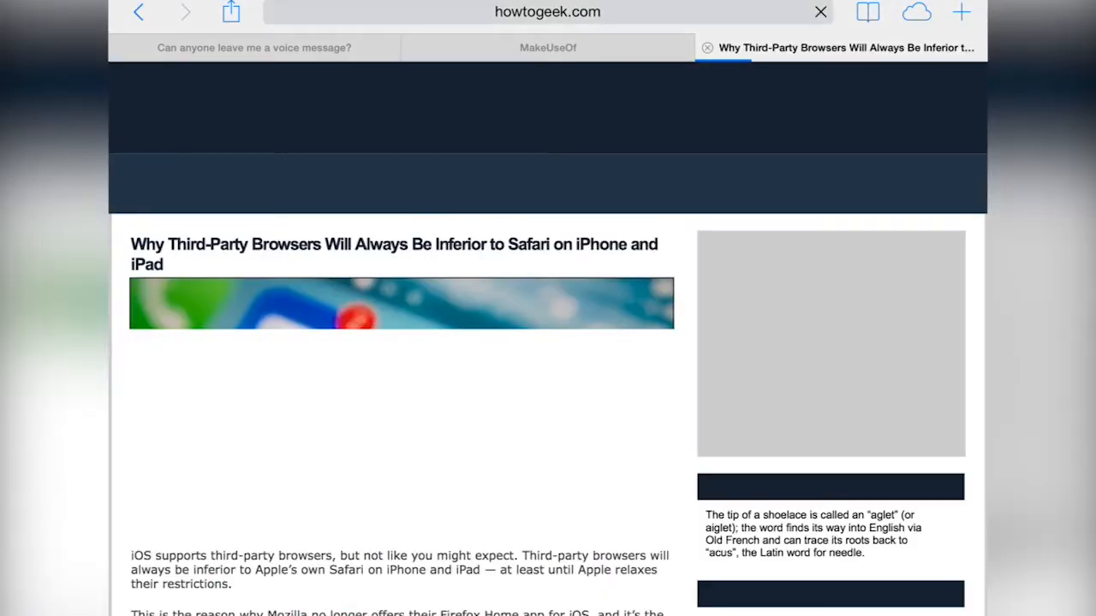
# - Scroll the How-To Geek article down to its 'Third-Party Browsers Are Crippled' heading
pyautogui.scroll(-3)
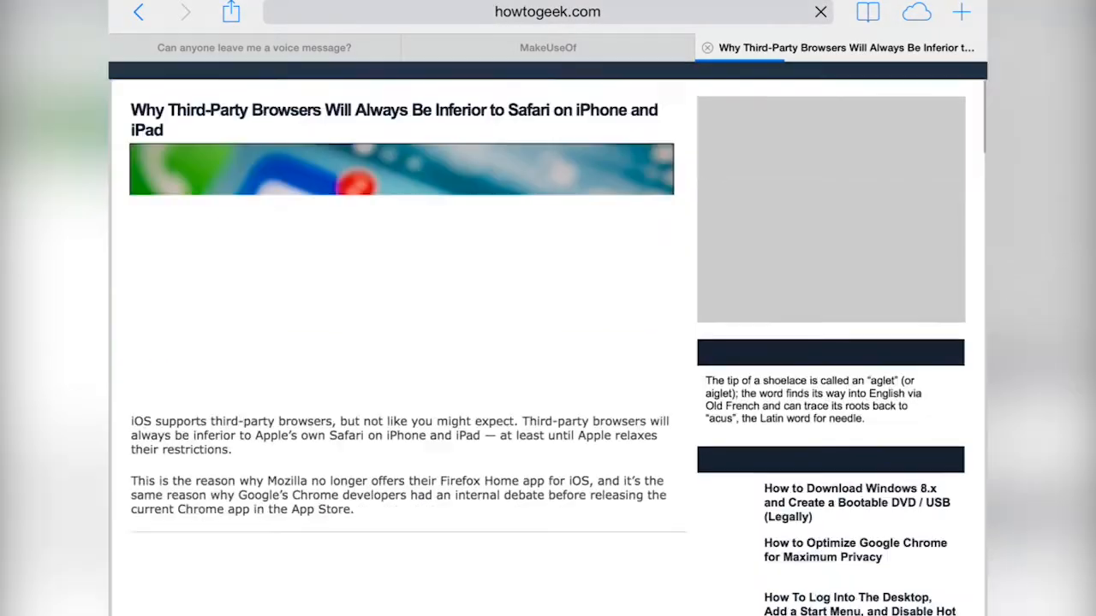
pyautogui.scroll(-3)
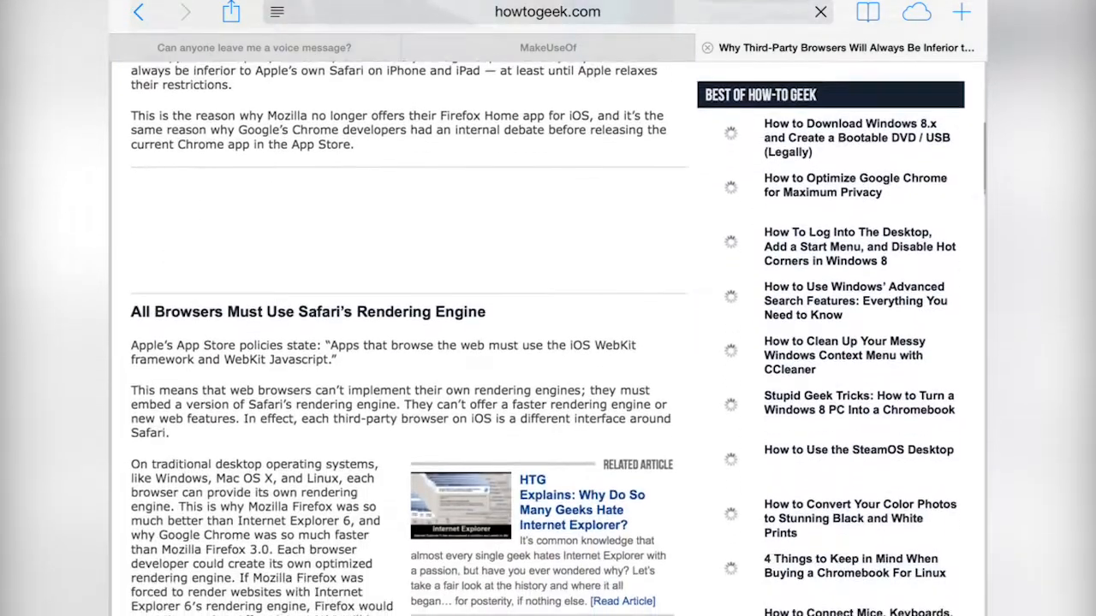
pyautogui.scroll(-3)
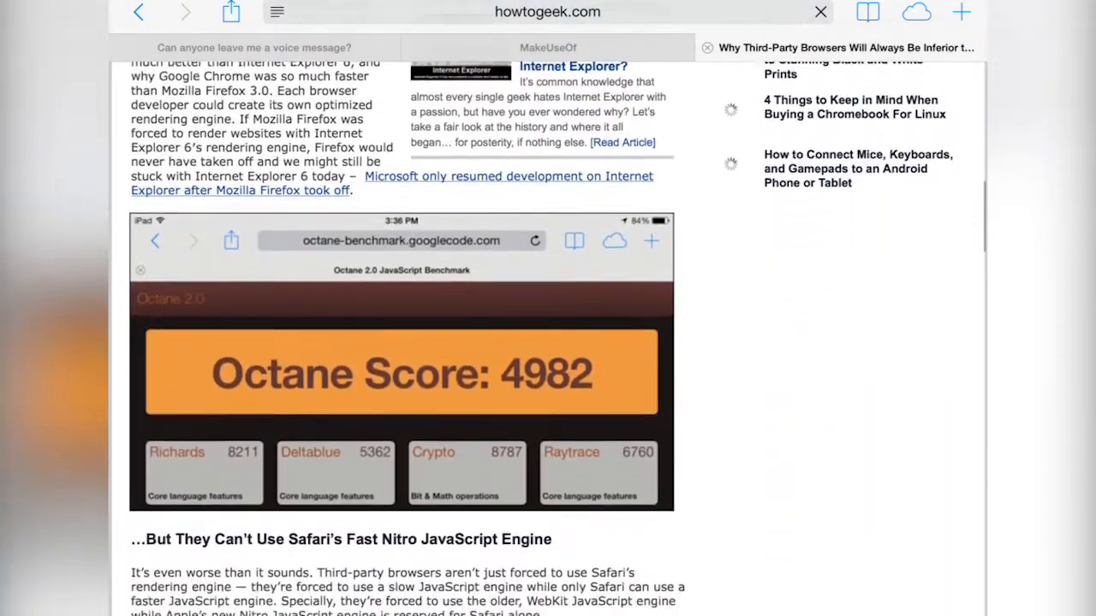
pyautogui.scroll(-3)
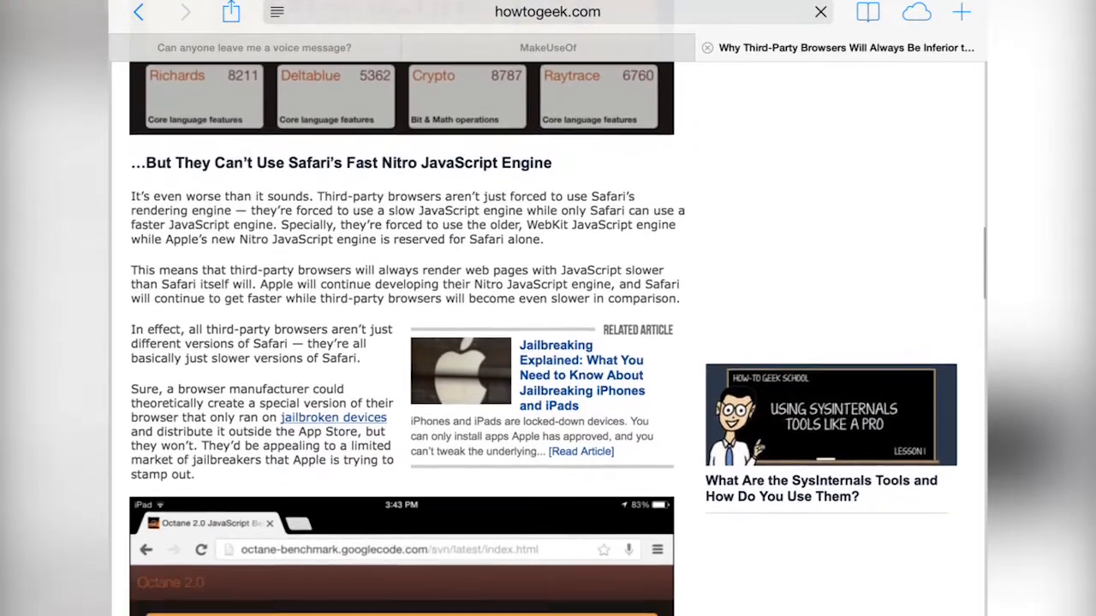
pyautogui.scroll(-3)
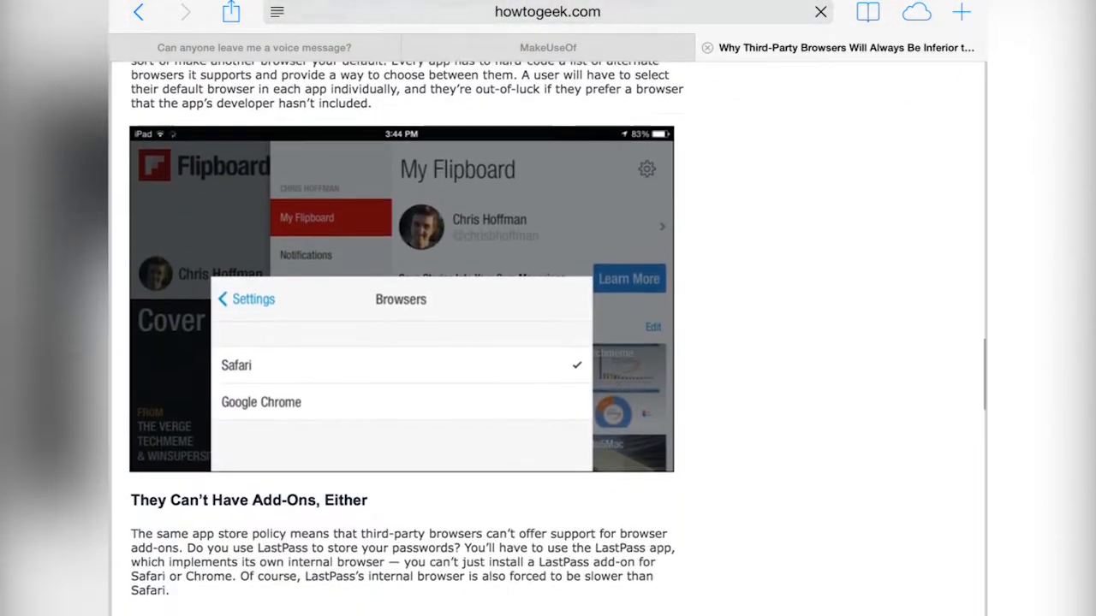
pyautogui.scroll(-3)
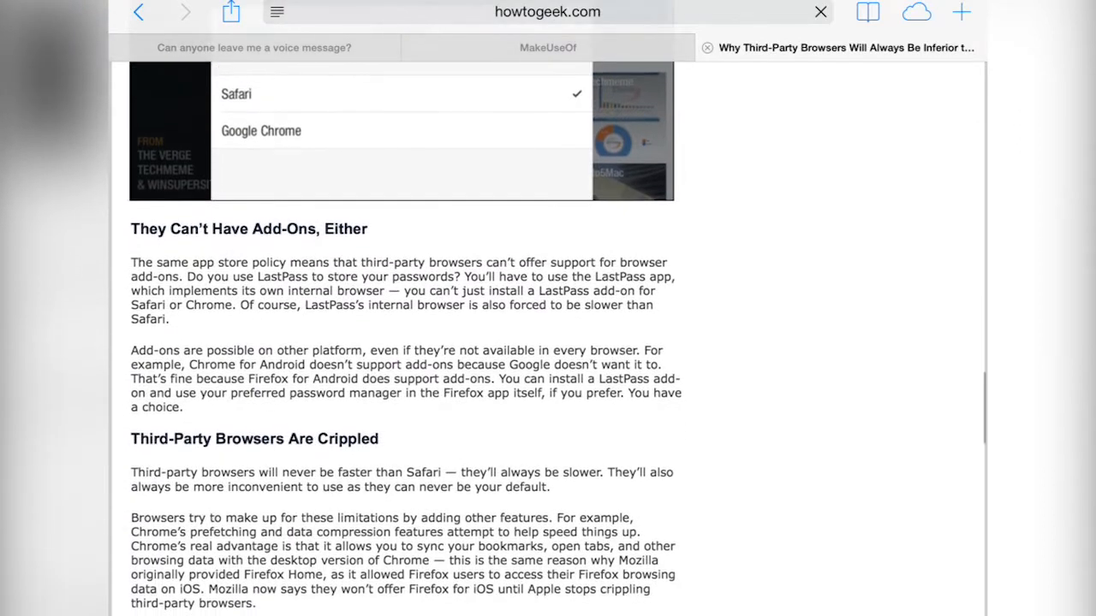
pyautogui.scroll(-3)
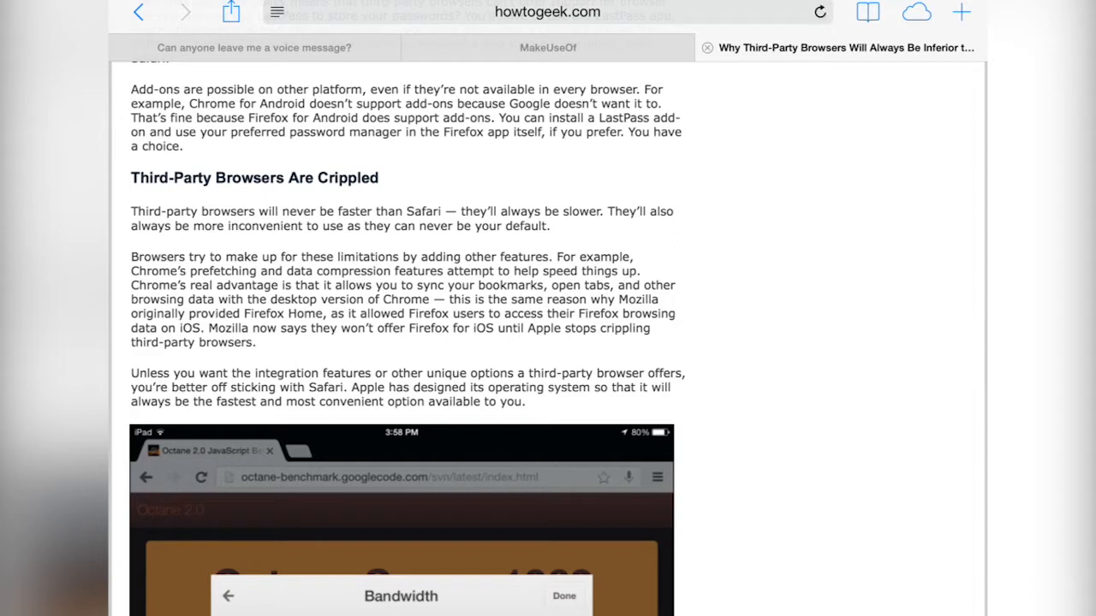
# - Return to the home screen, launch Chrome and skip the sign-in prompt
pyautogui.press('home')
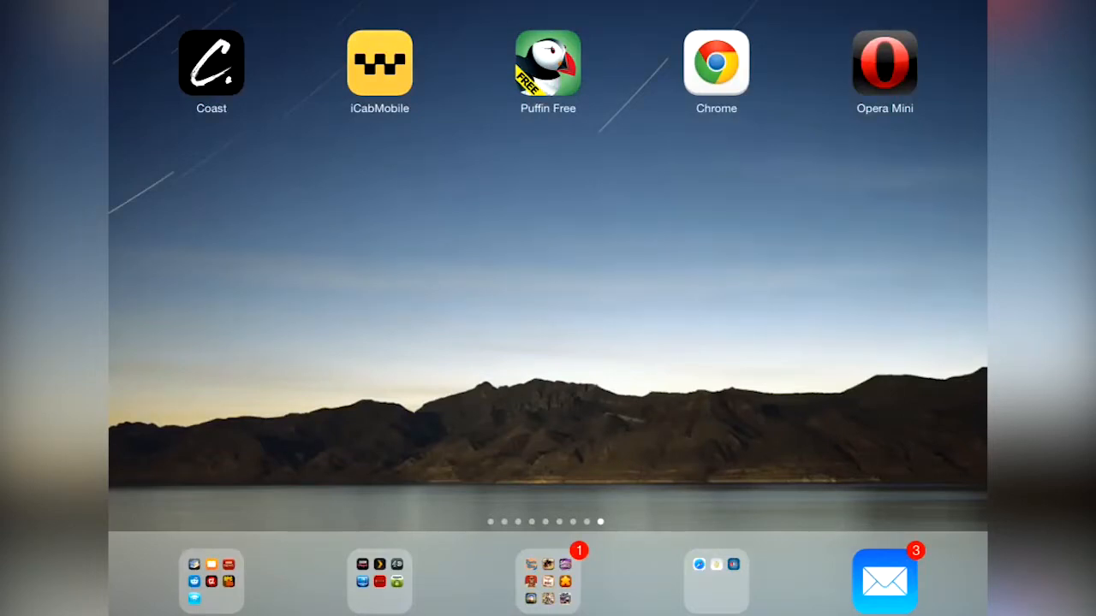
pyautogui.click(715, 62)
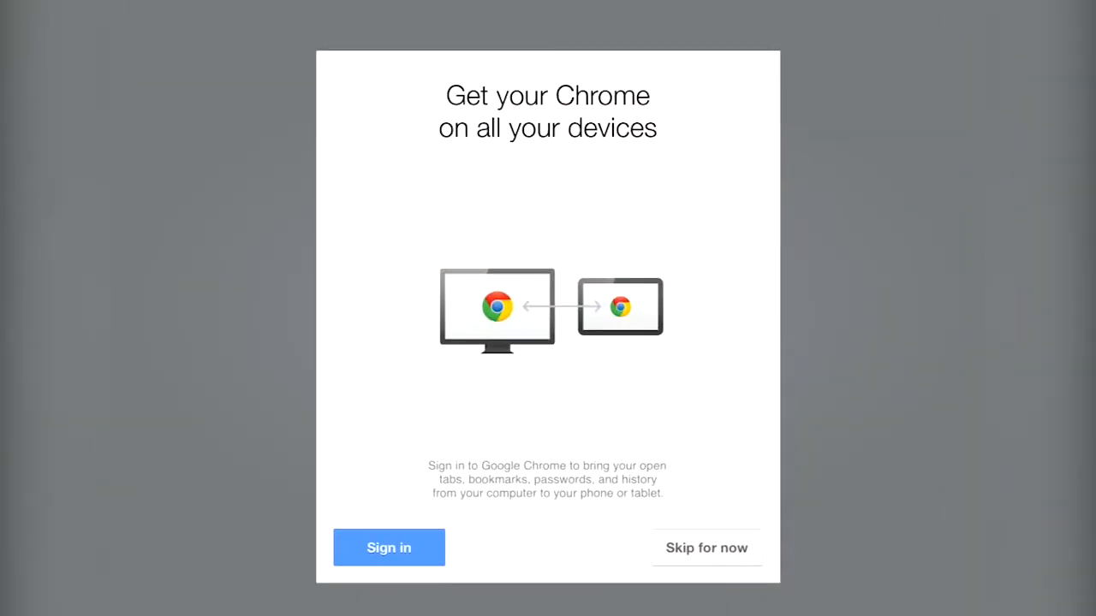
pyautogui.click(388, 548)
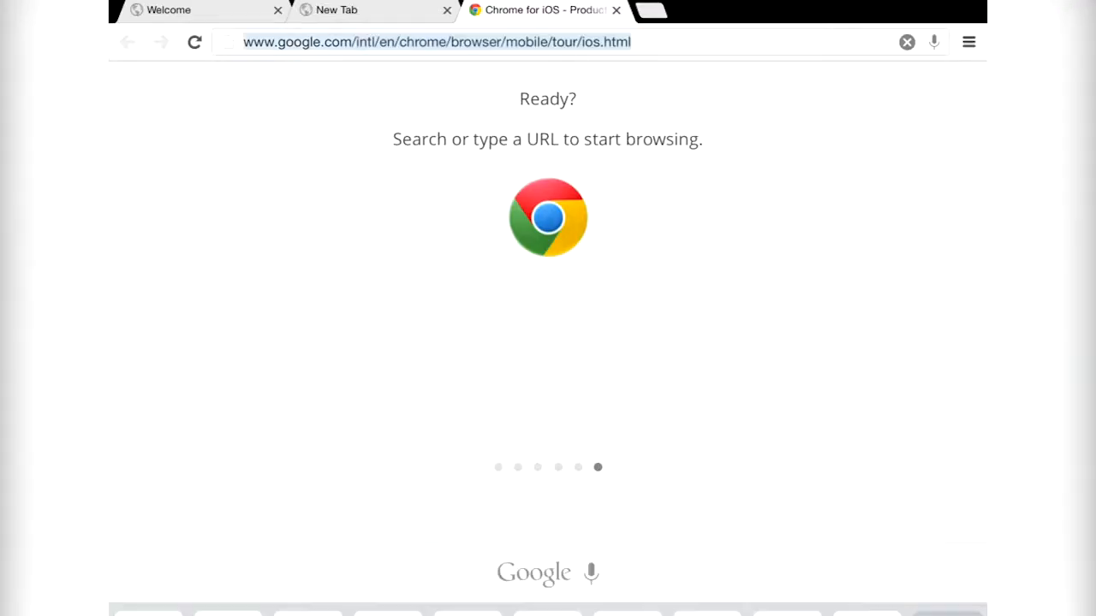
pyautogui.write('makeuse')
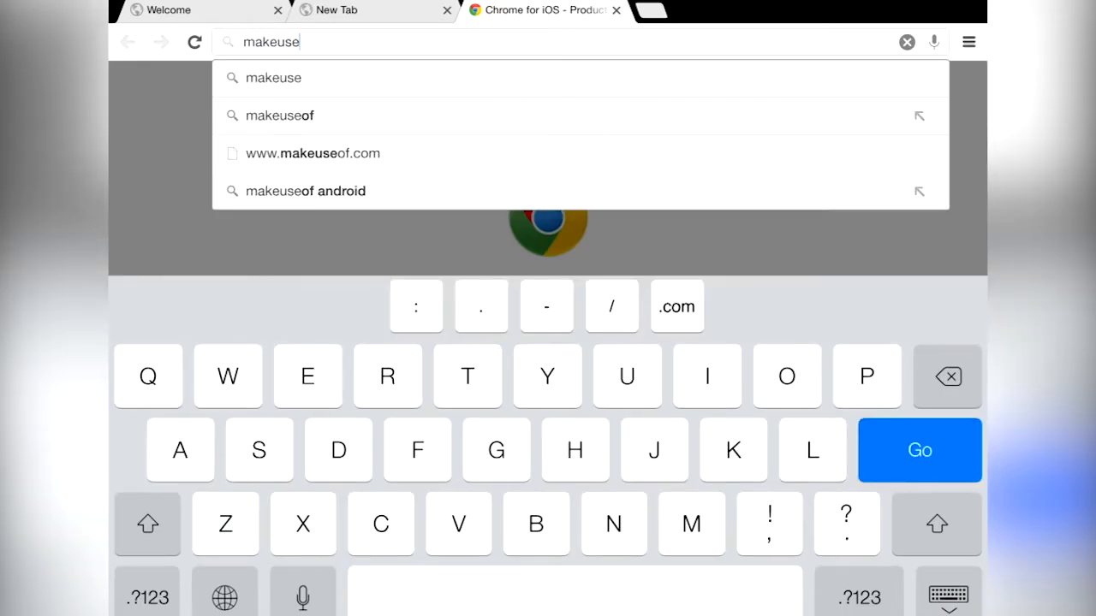
pyautogui.write('of')
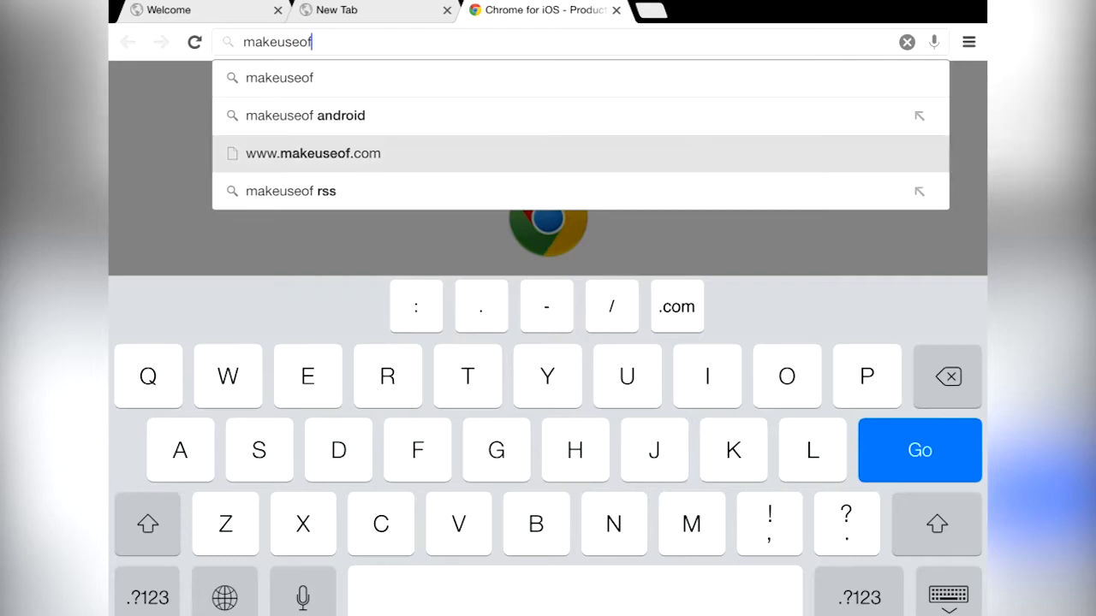
pyautogui.click(312, 154)
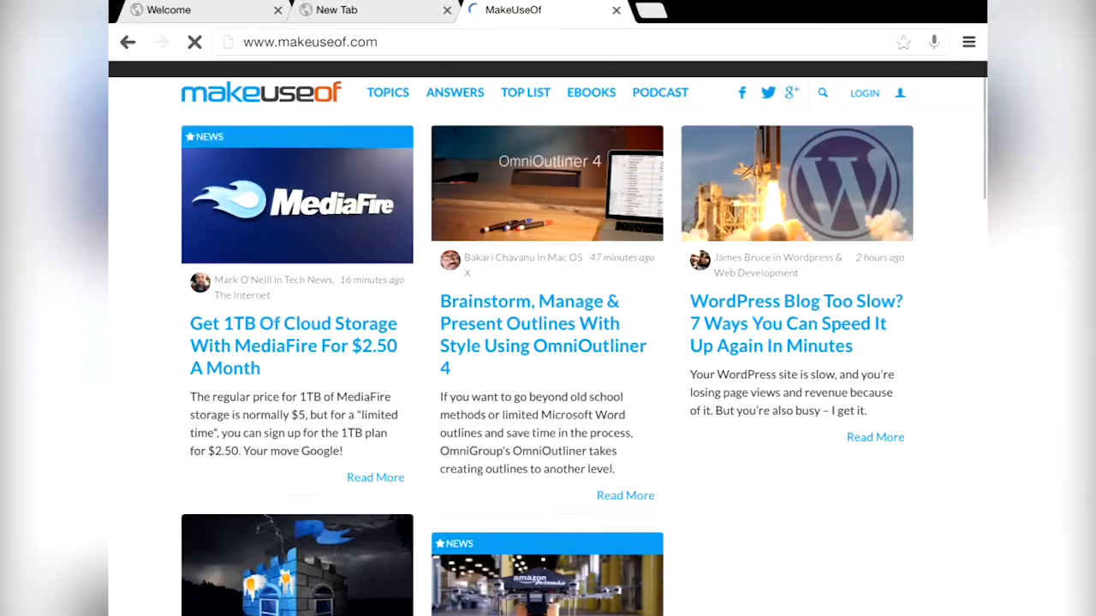
# - Scroll through the MakeUseOf slow WordPress blog article, then exit Chrome to the home screen
pyautogui.scroll(-3)
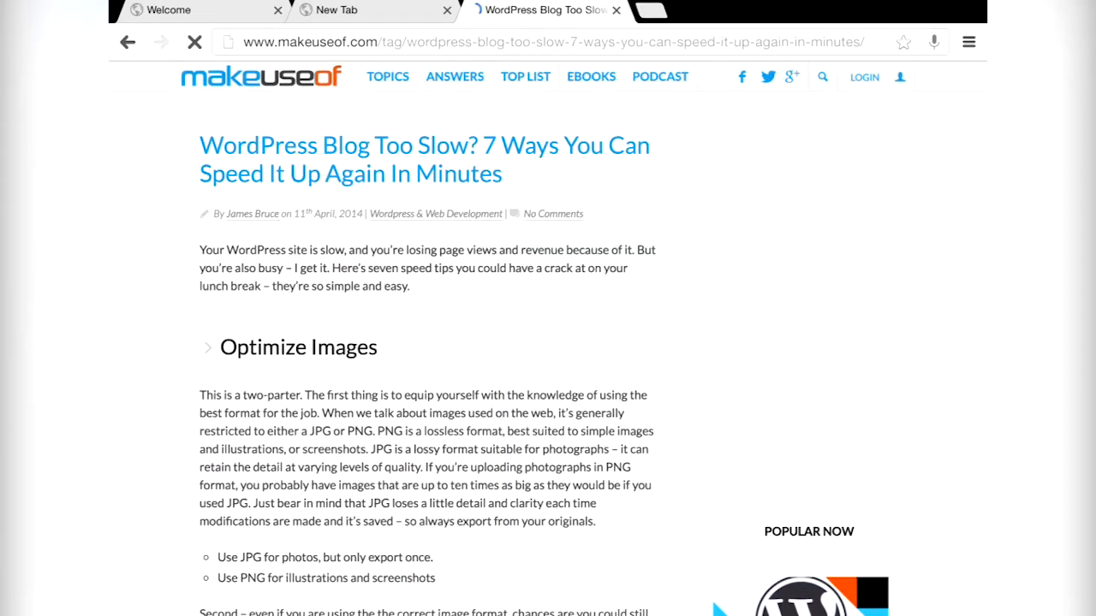
pyautogui.scroll(-3)
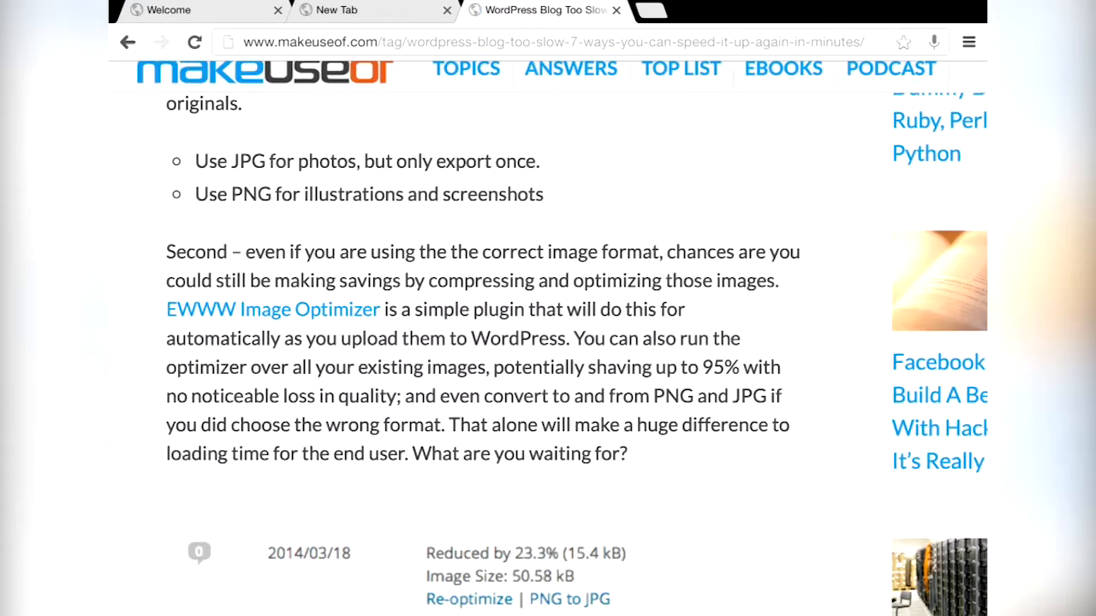
pyautogui.click(969, 41)
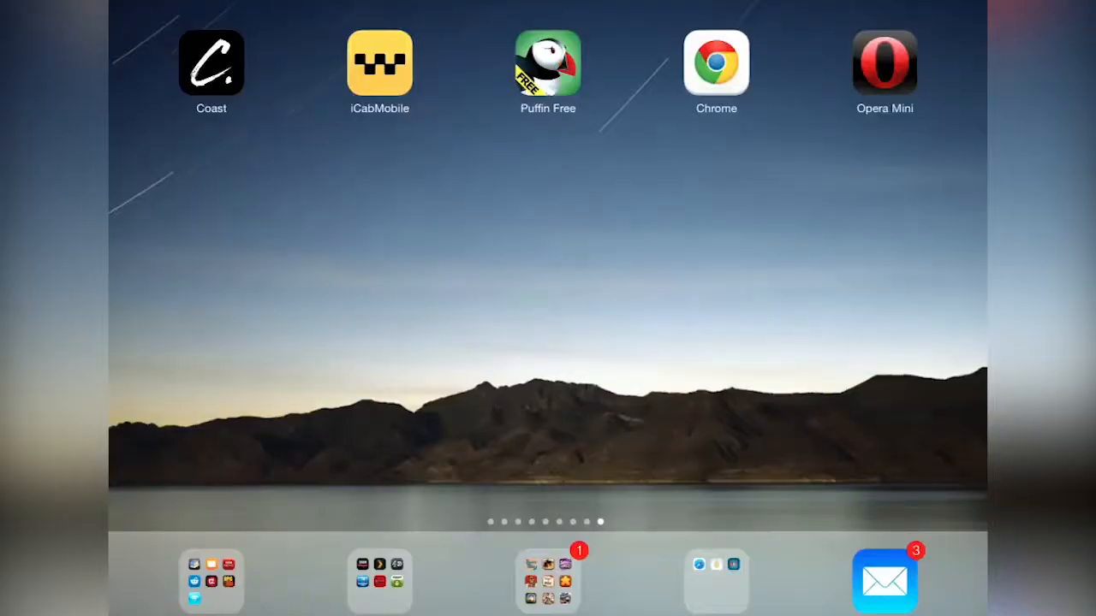
# - Launch Opera Mini, open Wikipedia from Speed Dial and go to the Pavle Đurišić featured article
pyautogui.click(883, 62)
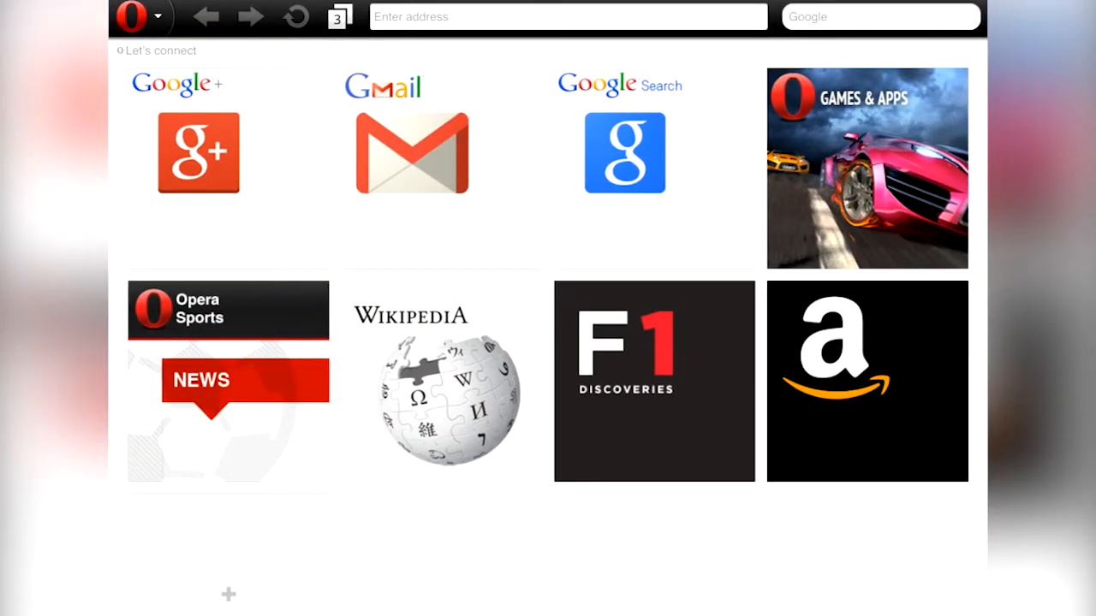
pyautogui.click(442, 380)
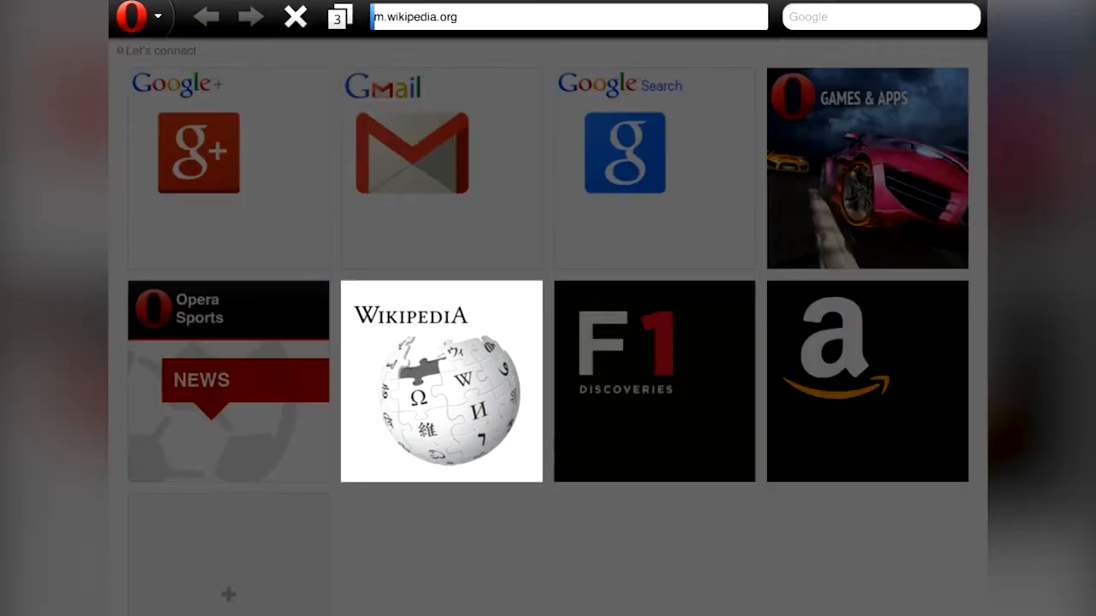
pyautogui.click(441, 381)
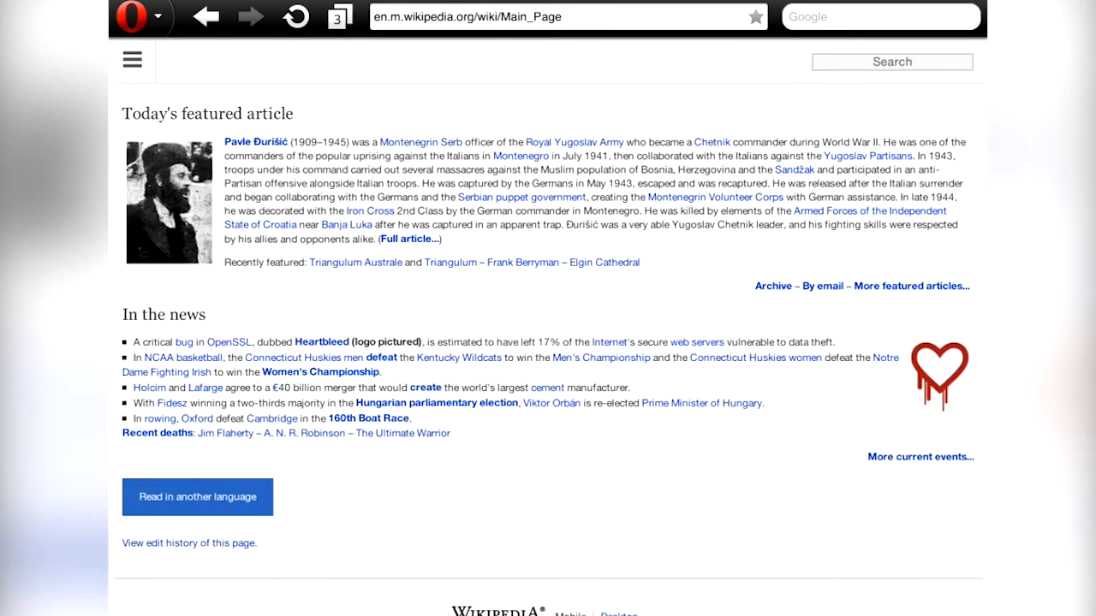
pyautogui.click(257, 142)
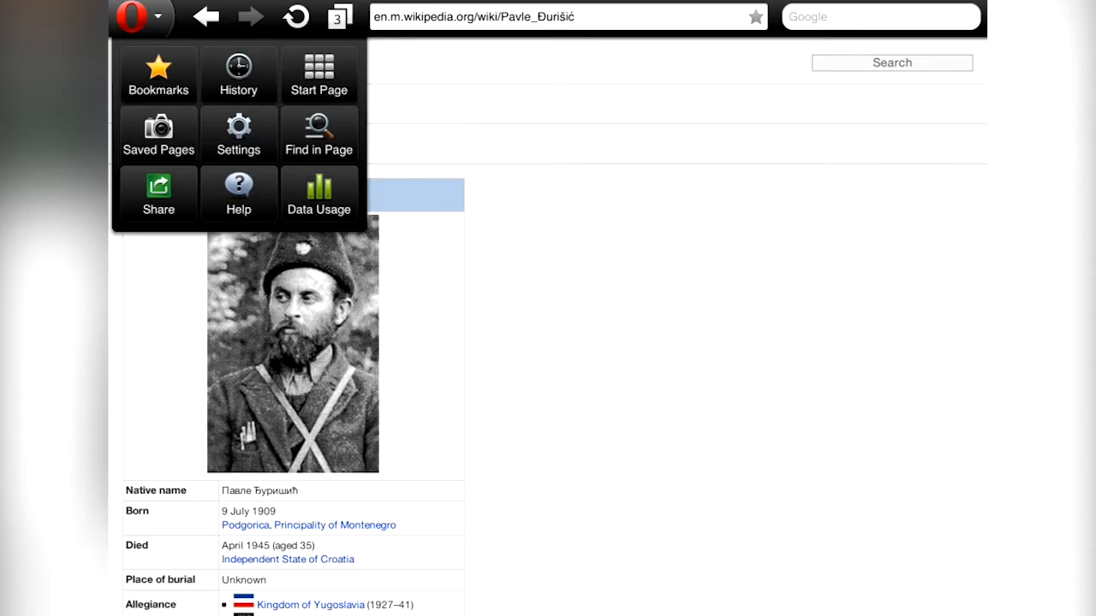
# - Show the open tabs, dismiss the connection failure message and scroll the Amazon Kindle Fire page
pyautogui.click(339, 17)
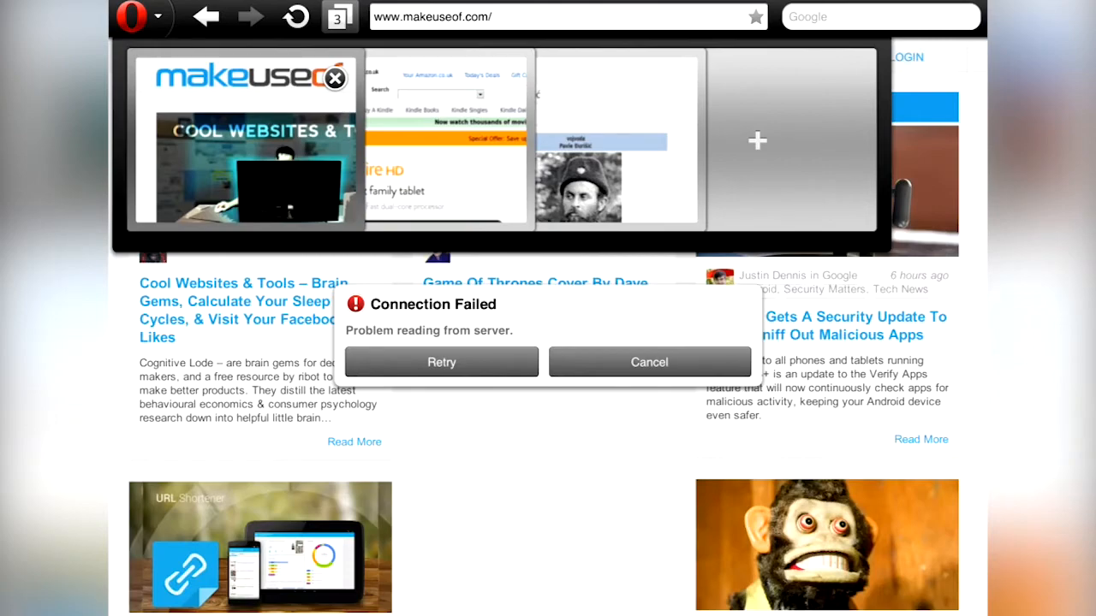
pyautogui.click(442, 361)
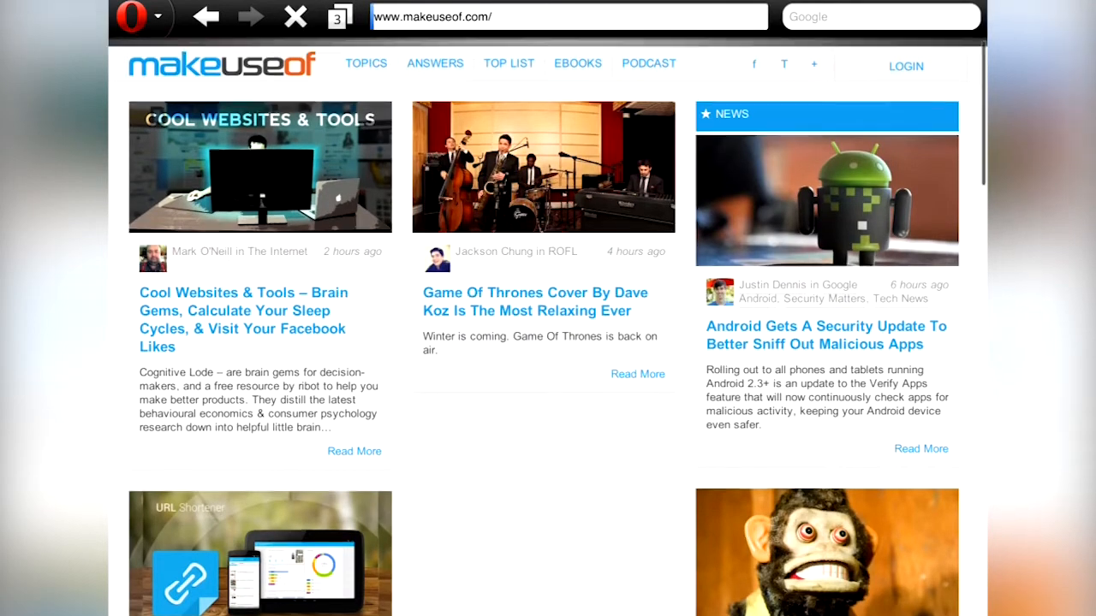
pyautogui.scroll(-3)
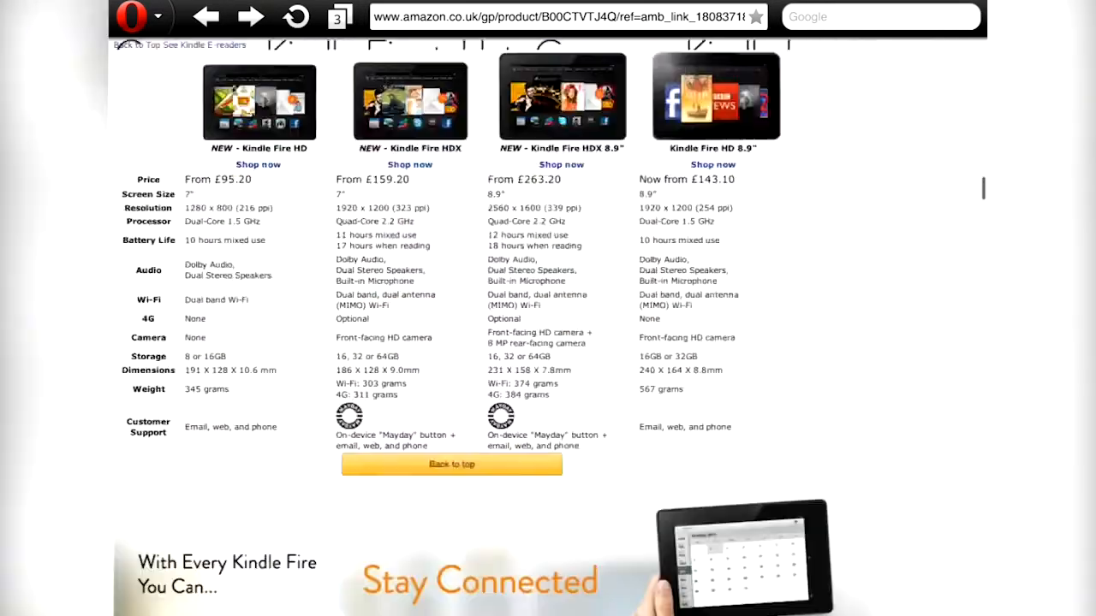
pyautogui.scroll(3)
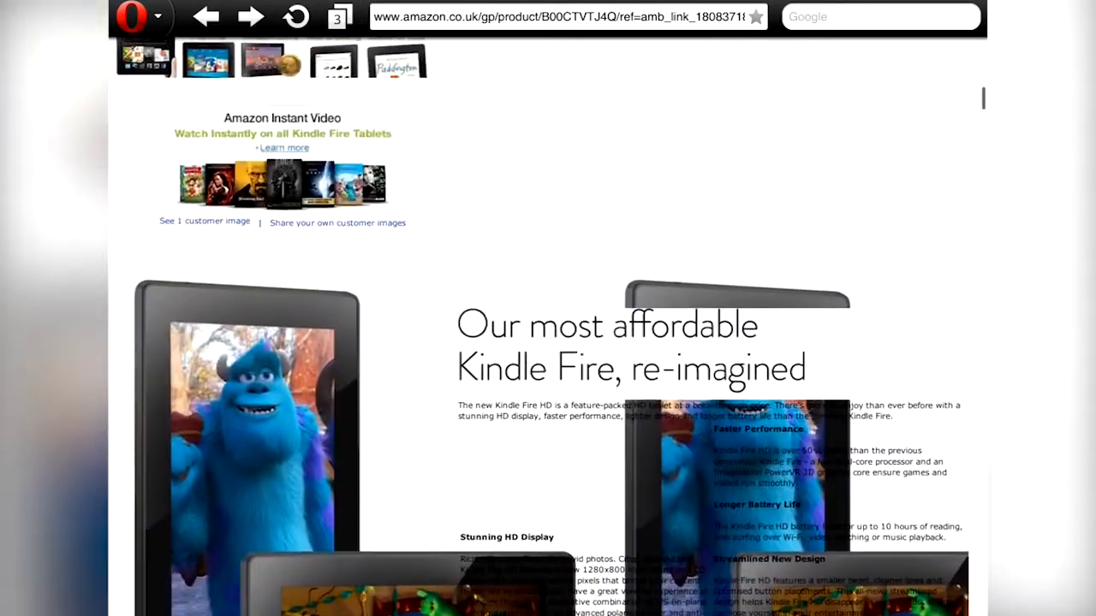
pyautogui.scroll(-3)
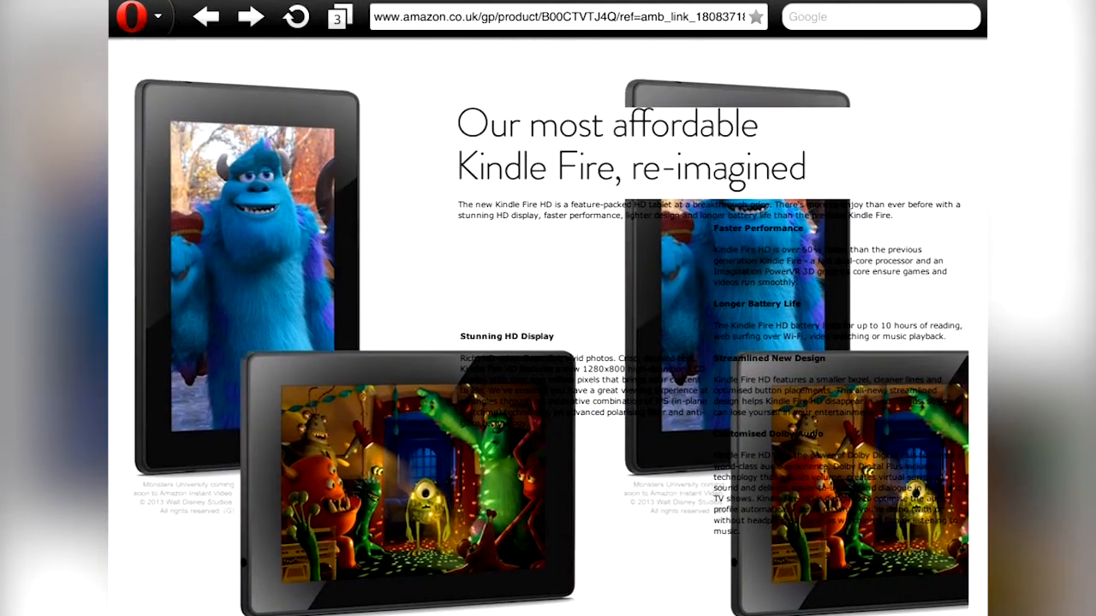
# - Bring up Opera Mini's main menu, then leave the browser for the home screen
pyautogui.click(140, 17)
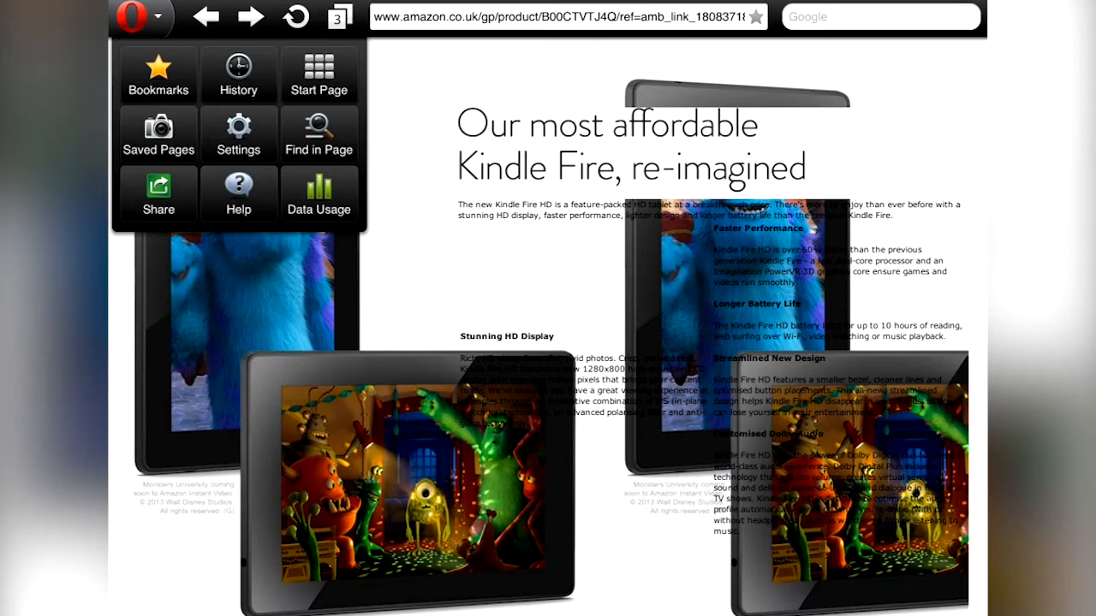
pyautogui.click(157, 192)
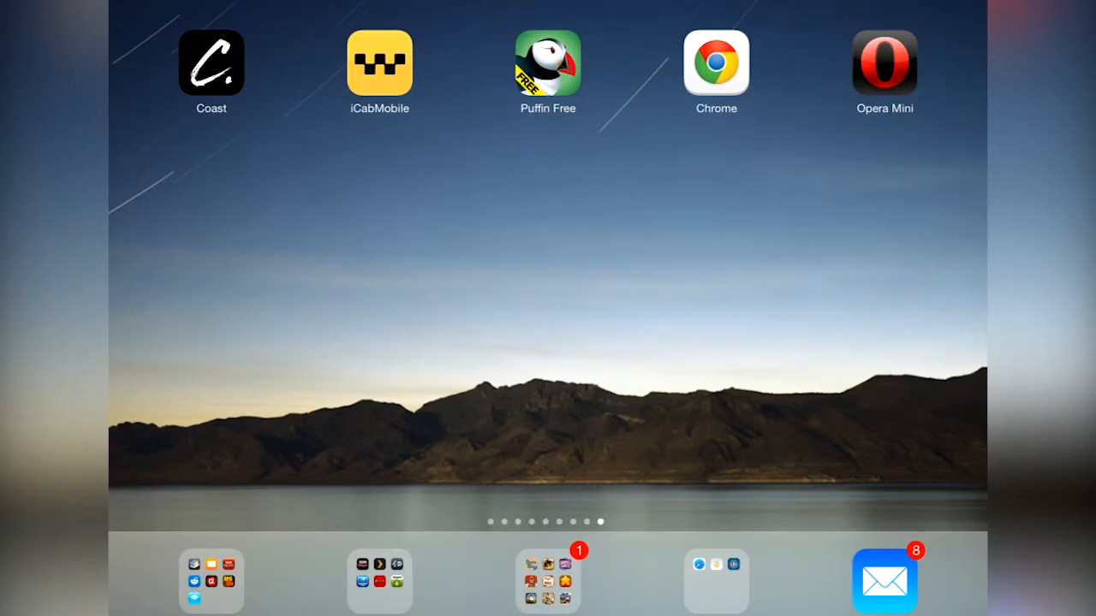
# - Launch Puffin Free and scroll to the Flappy Bird Flash game on Kongregate
pyautogui.click(547, 61)
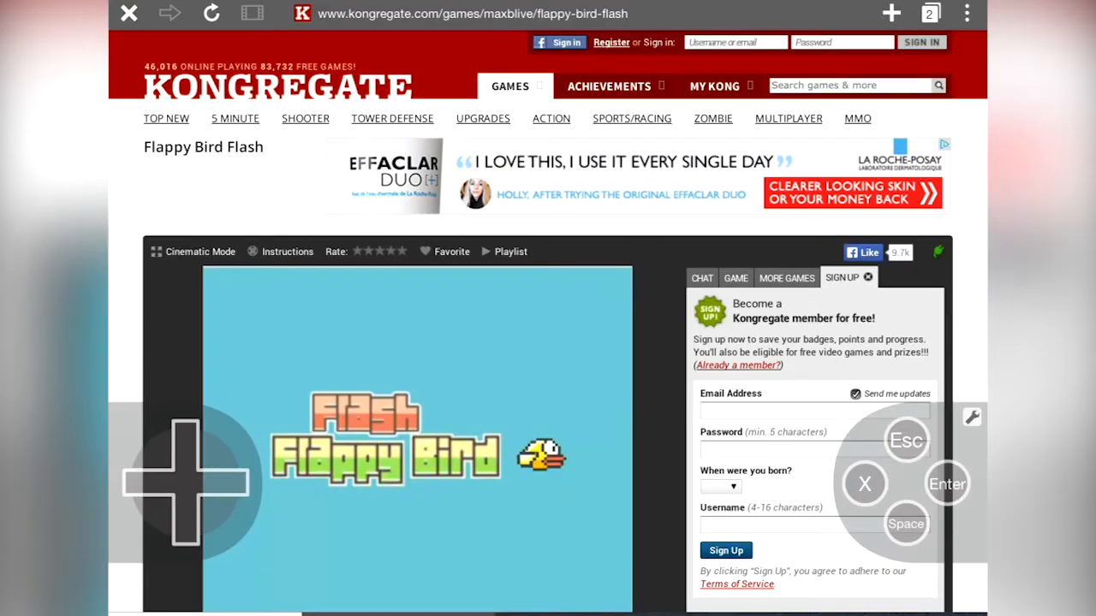
pyautogui.scroll(-3)
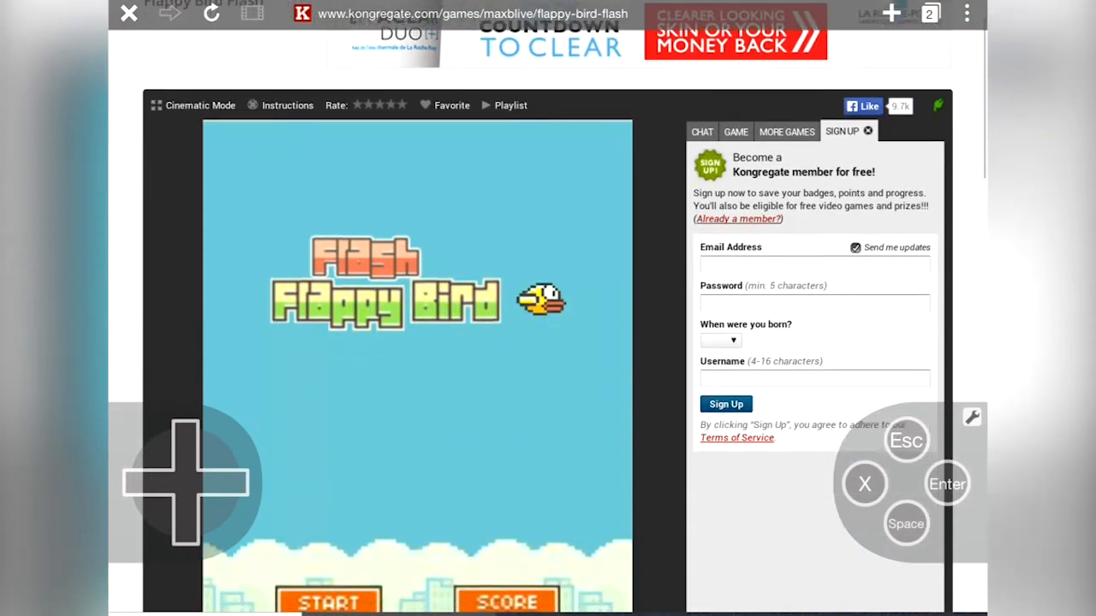
pyautogui.scroll(-3)
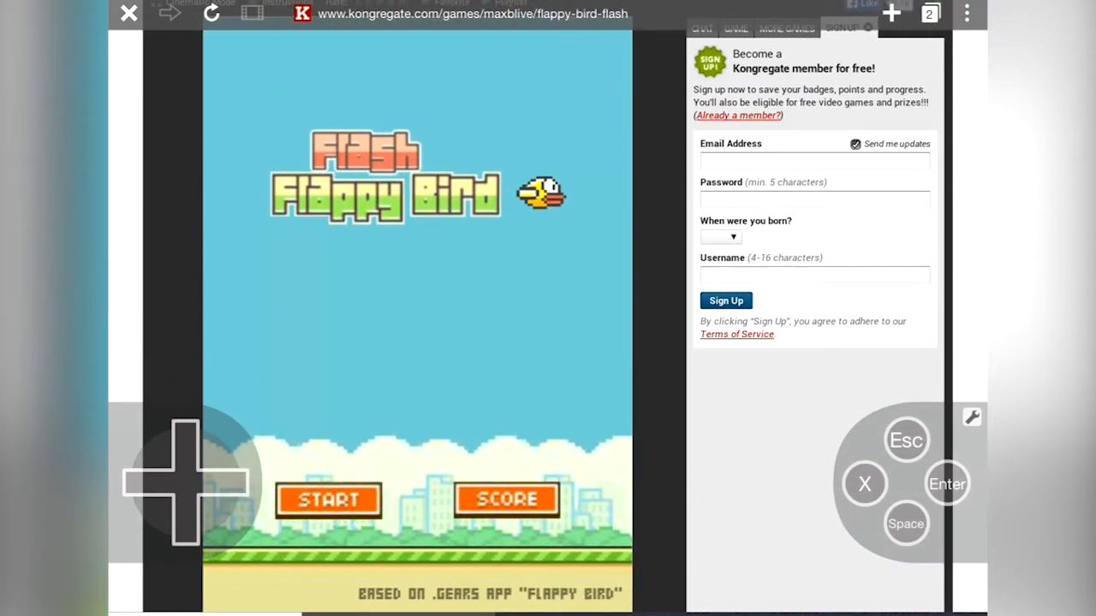
# - Start Flappy Bird and play until the Game Over screen, ending with the browser menu showing
pyautogui.click(329, 500)
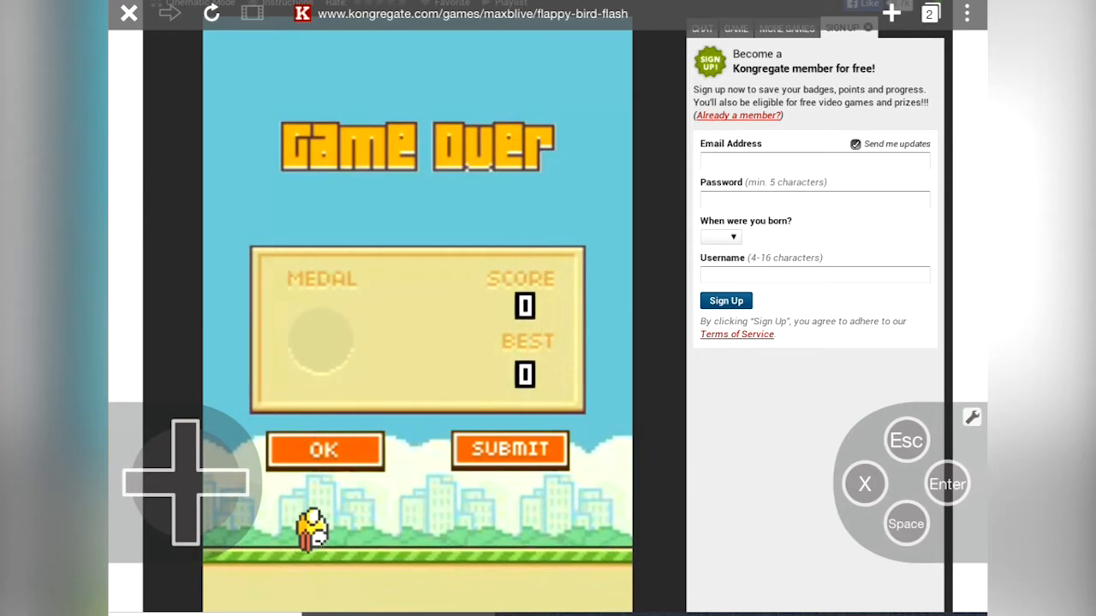
pyautogui.click(966, 14)
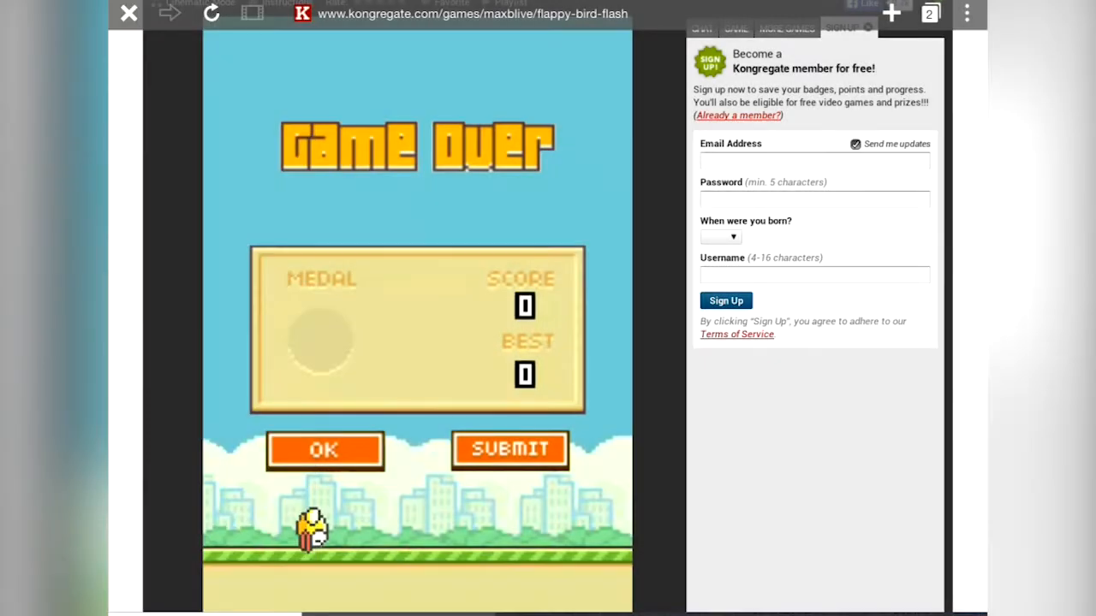
pyautogui.click(966, 14)
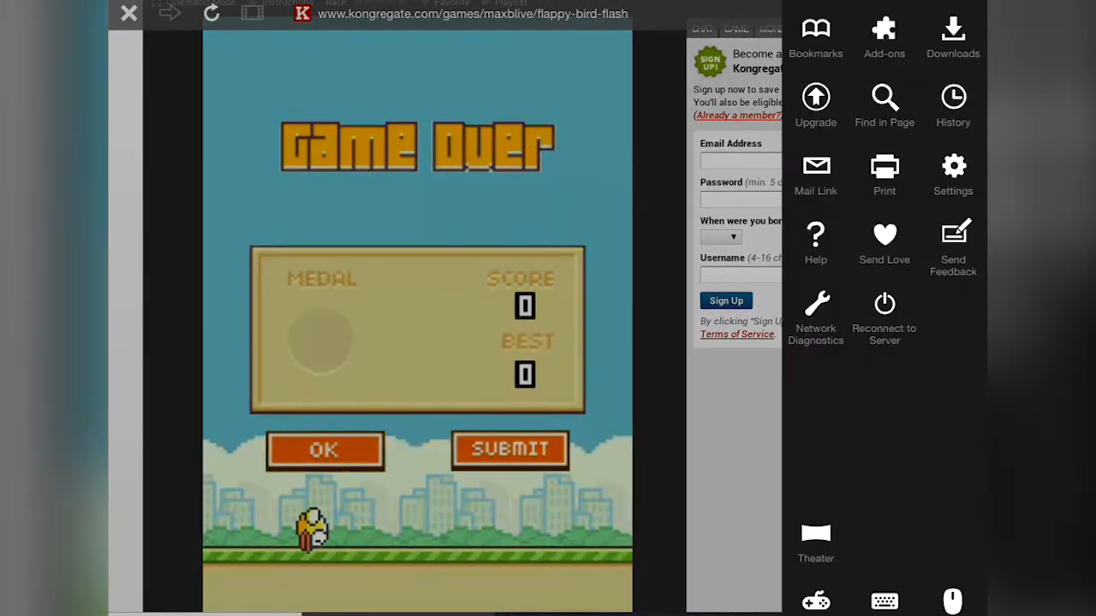
# - From Bookmarks, search makeuseof in the address bar, load the MakeUseOf site and scroll it
pyautogui.click(966, 14)
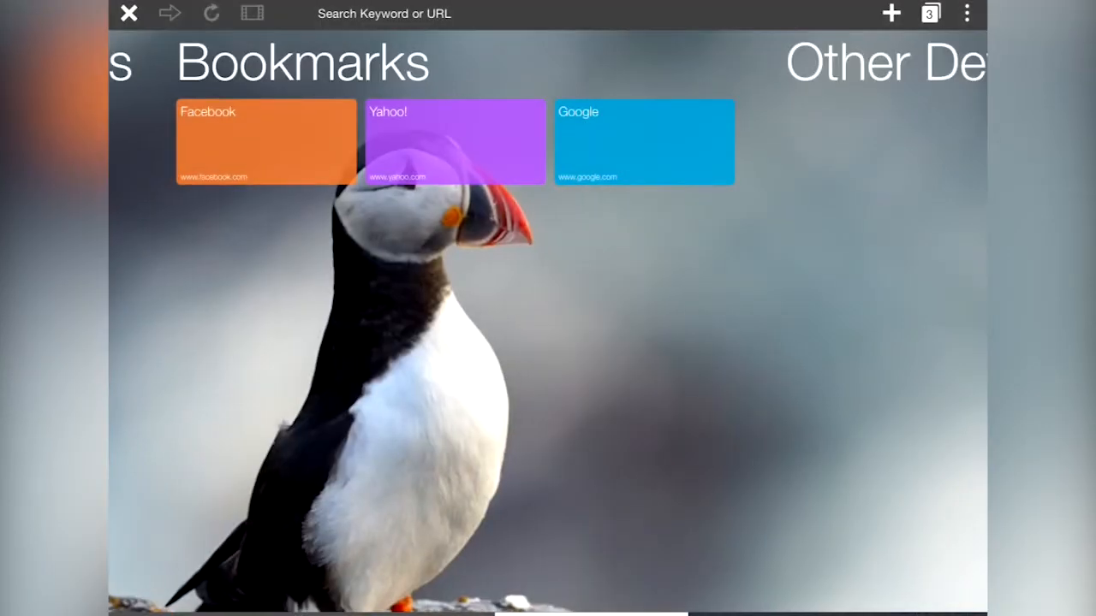
pyautogui.click(384, 14)
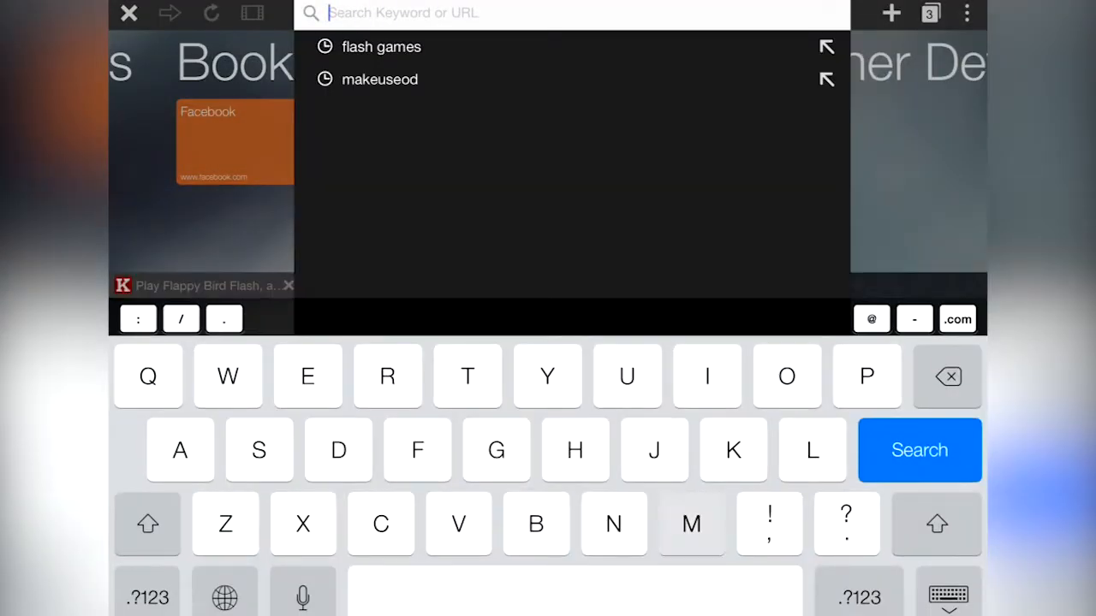
pyautogui.write('makeuseof')
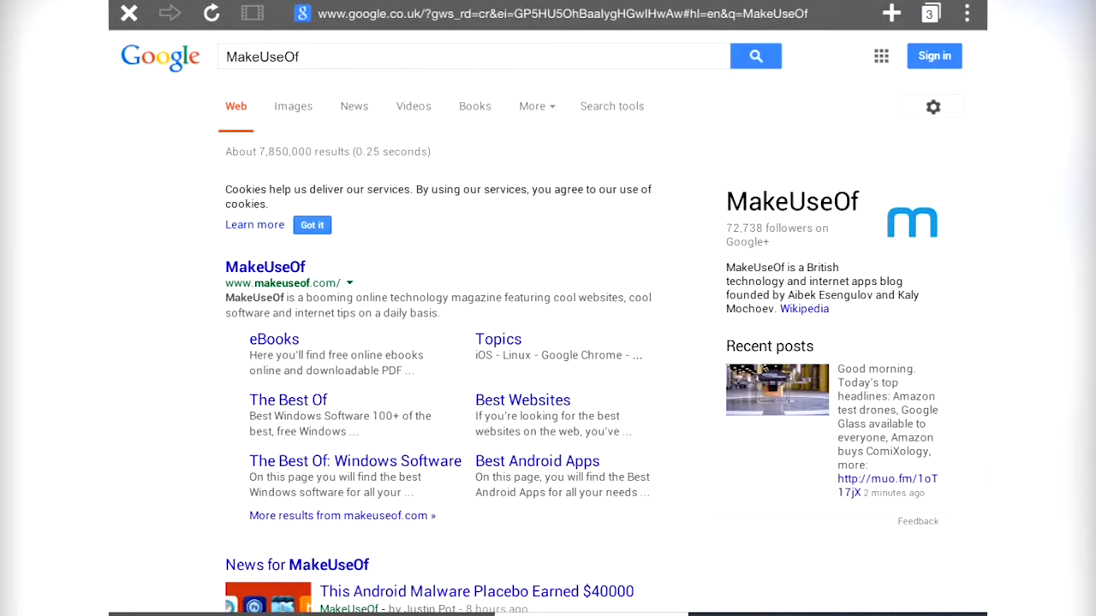
pyautogui.click(264, 267)
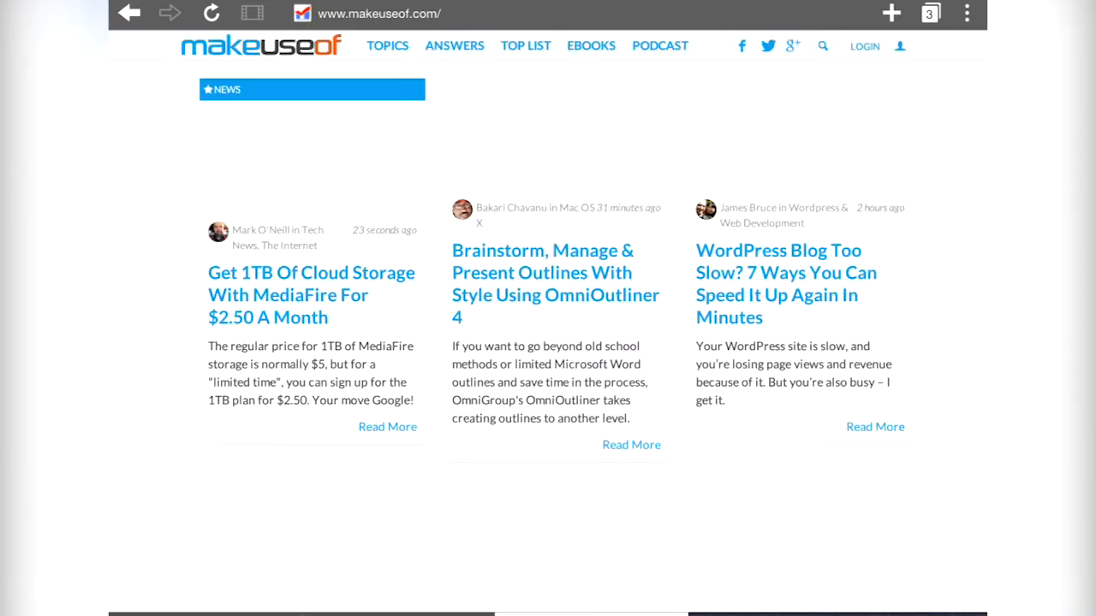
pyautogui.scroll(-3)
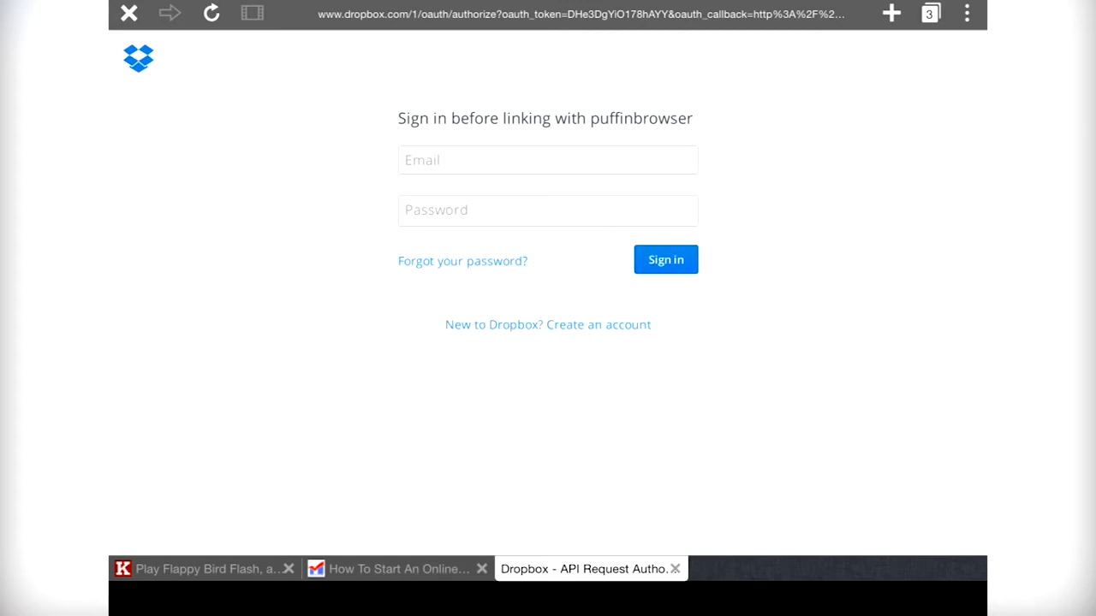
# - Review Puffin's Settings list via the menu, then leave for the iPad home screen
pyautogui.click(965, 13)
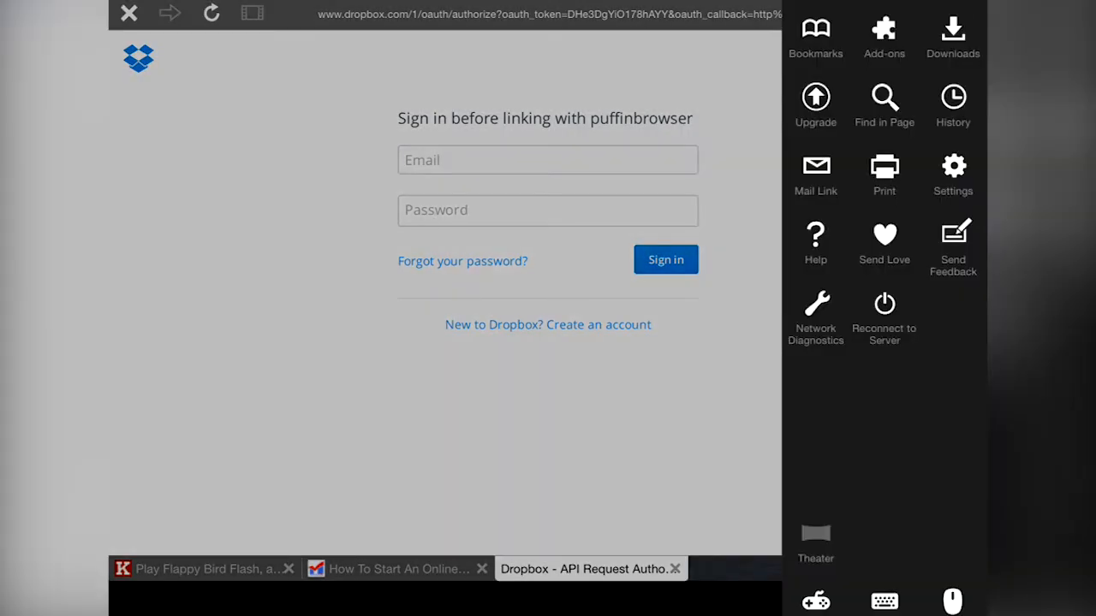
pyautogui.click(952, 171)
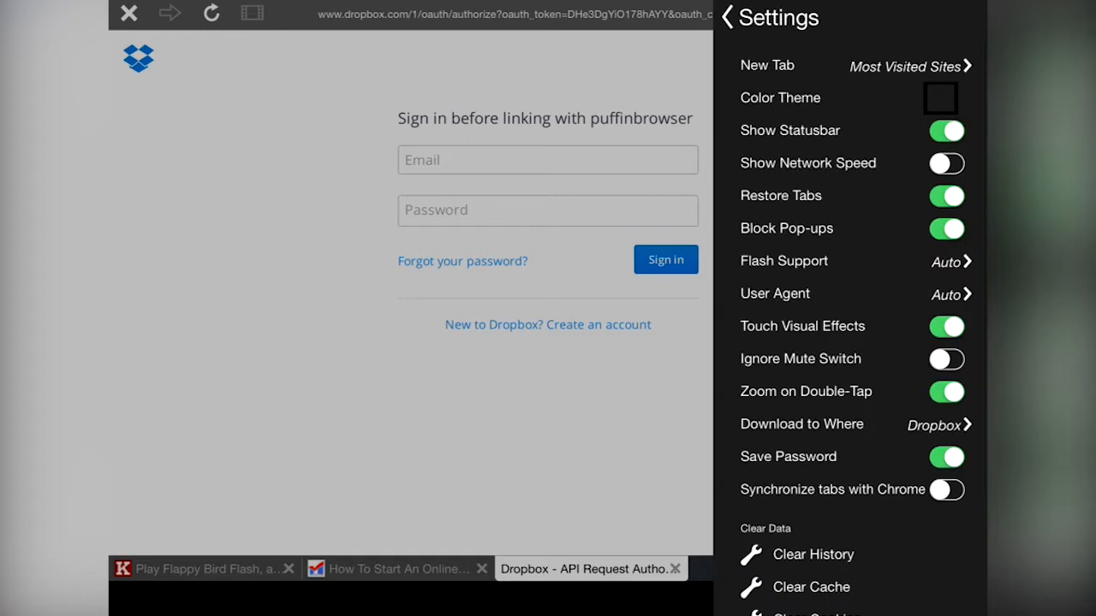
pyautogui.scroll(-3)
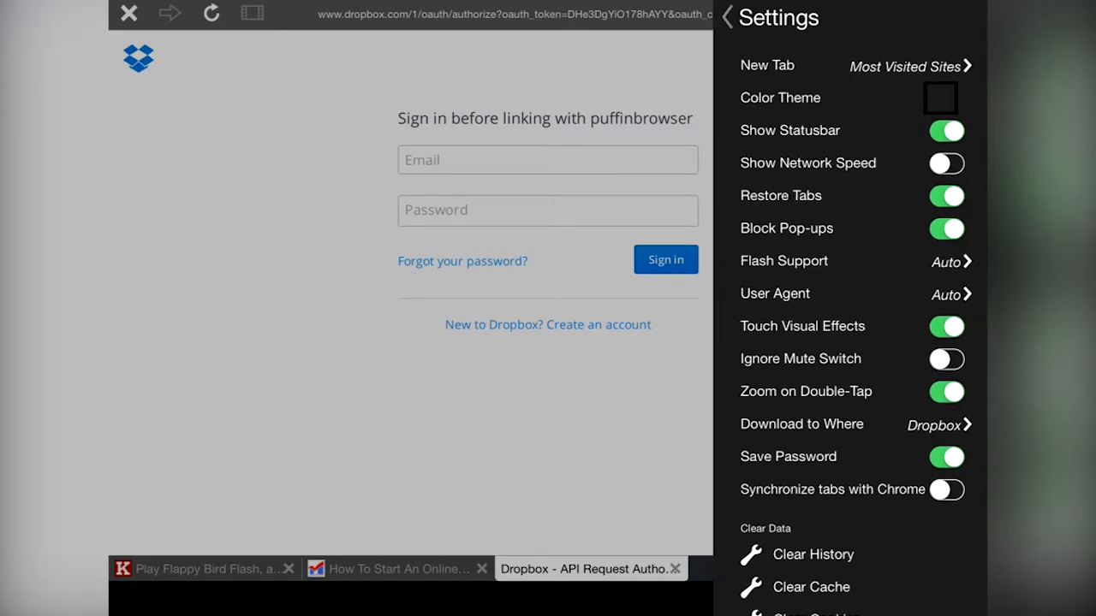
pyautogui.click(728, 17)
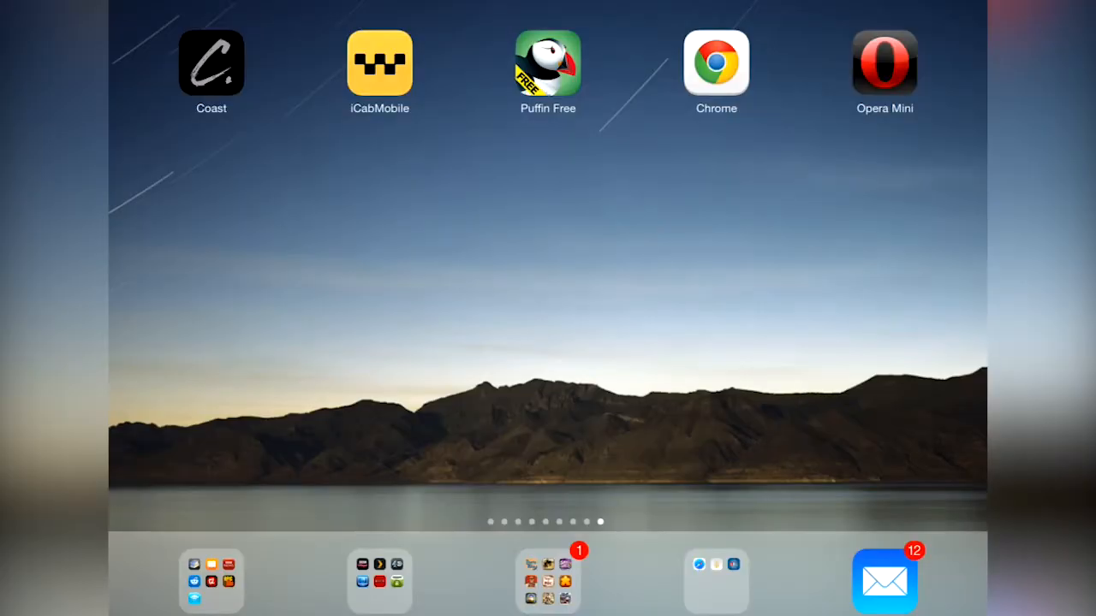
# - Launch Coast, load makeuseof.com from the address suggestions, scroll it and return to the site tiles
pyautogui.click(213, 61)
pyautogui.write('m')
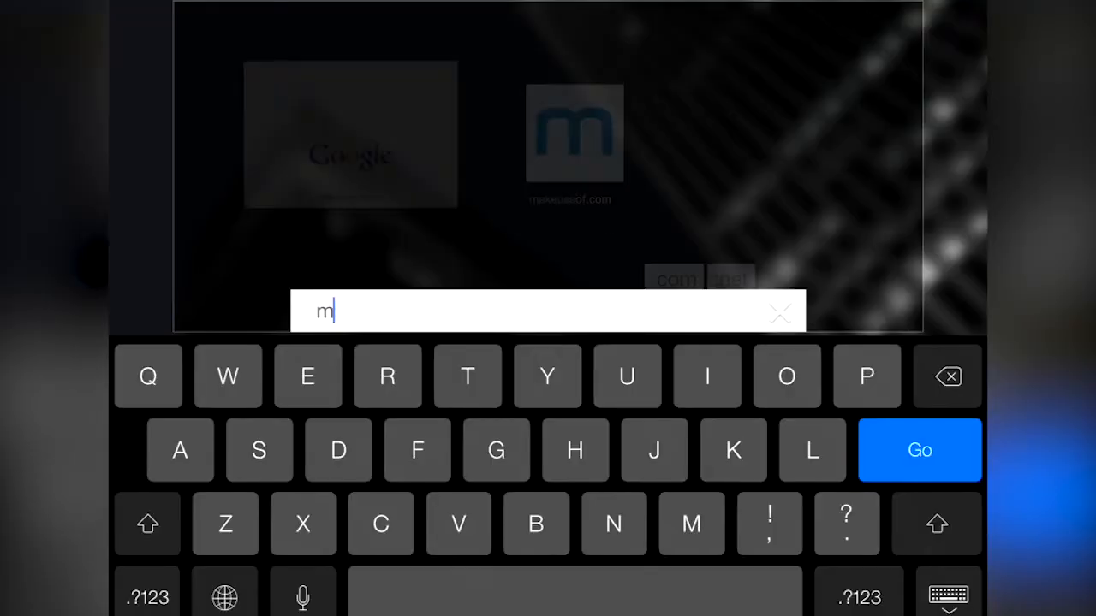
pyautogui.write('a')
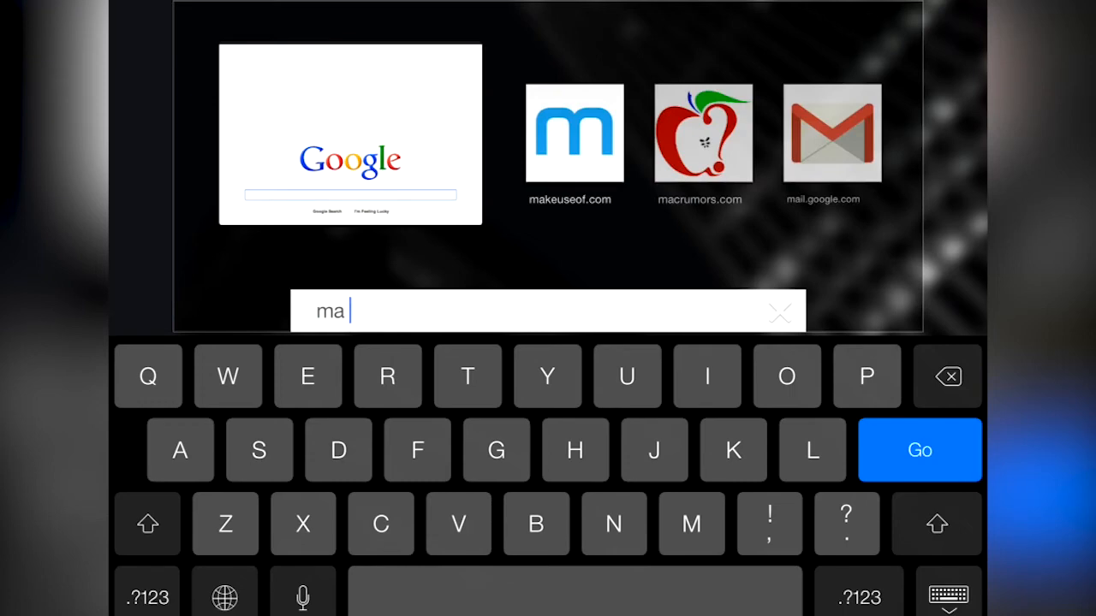
pyautogui.click(574, 134)
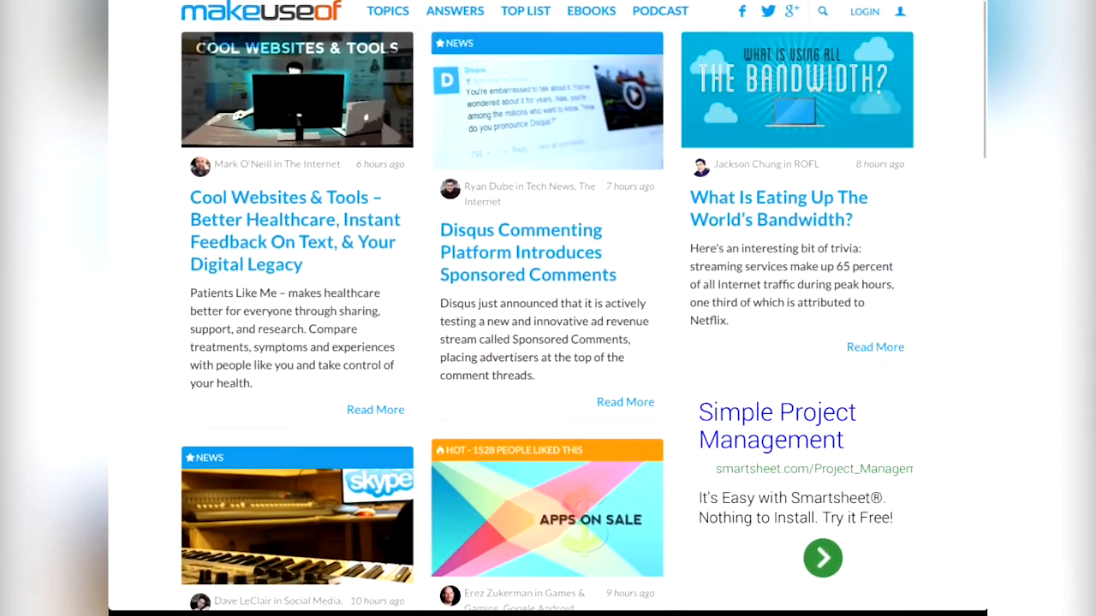
pyautogui.scroll(-3)
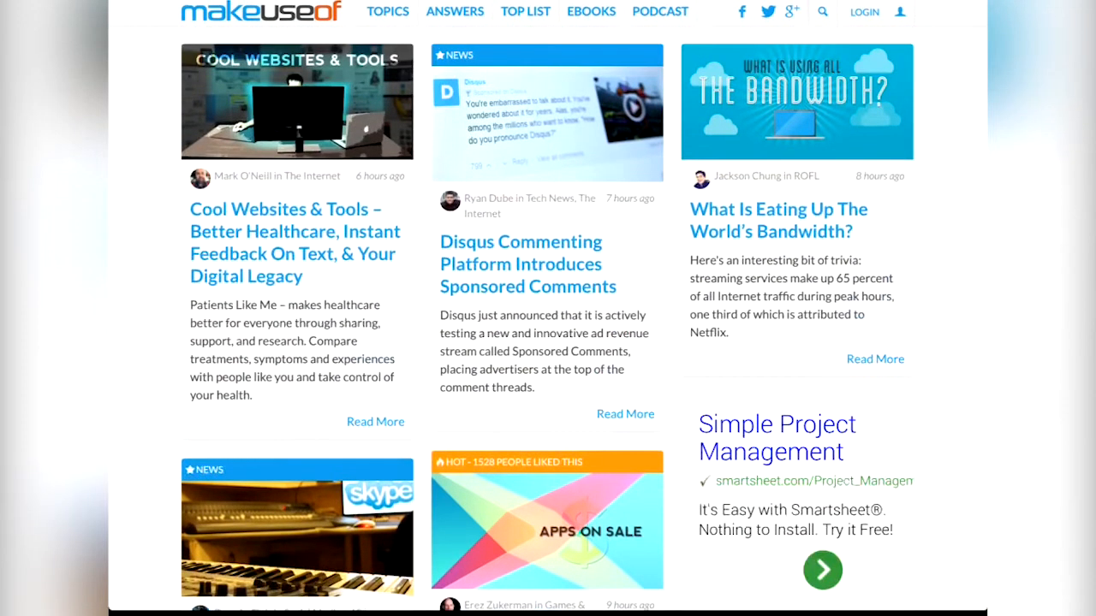
pyautogui.click(527, 263)
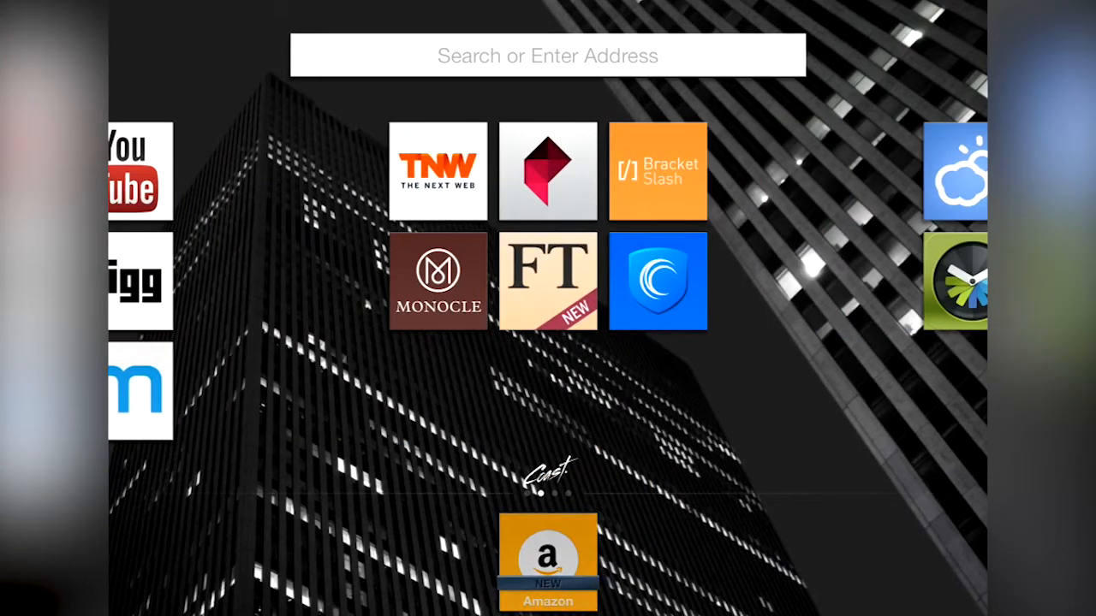
# - Move through Coast's start-screen tiles and load The Next Web blog from its TNW tile
pyautogui.moveTo(548, 562); pyautogui.dragTo(439, 392)
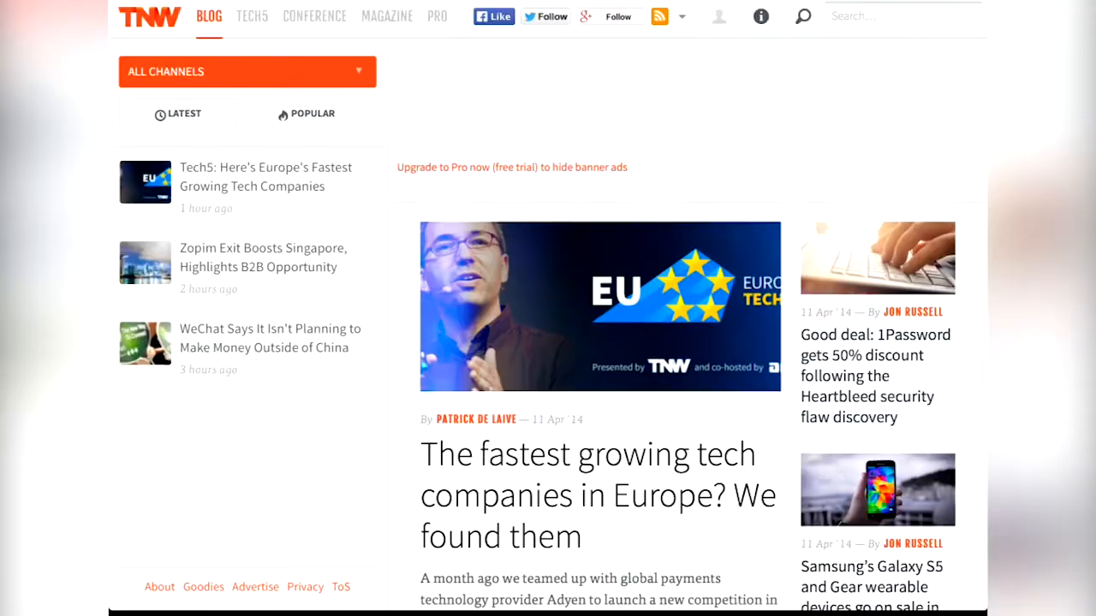
pyautogui.scroll(-3)
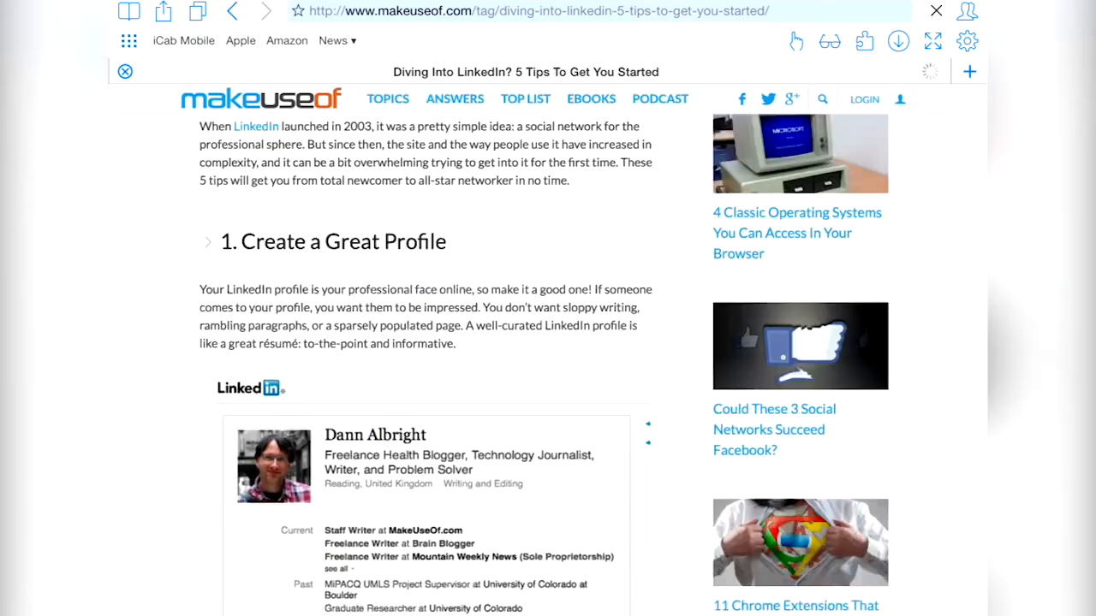
# - Peek at the reading list menu via the glasses icon, then scroll down to the Create a Great Profile tip
pyautogui.scroll(3)
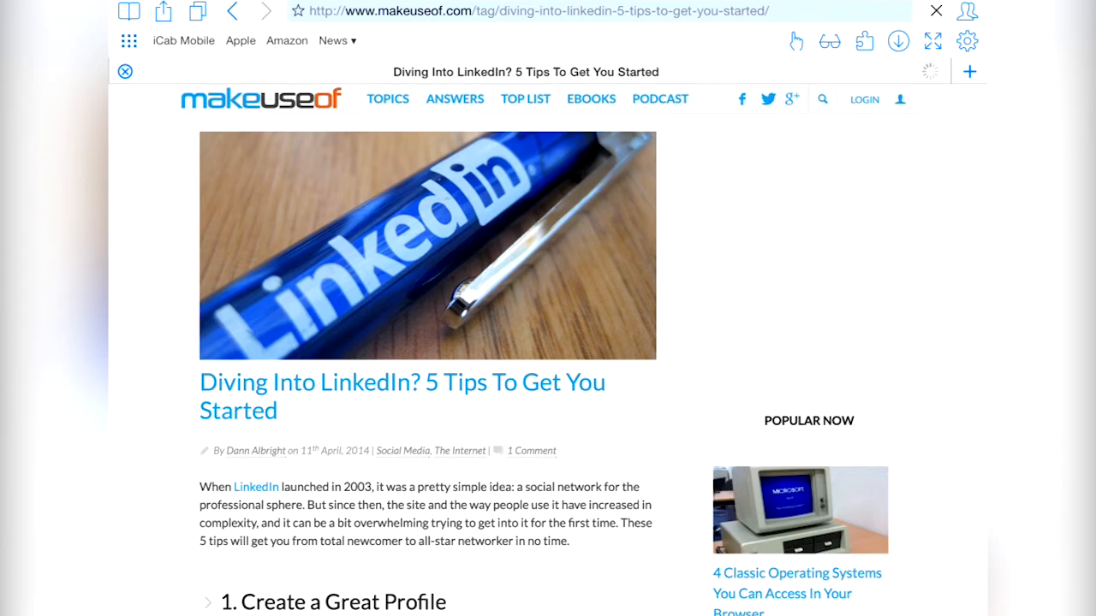
pyautogui.click(828, 41)
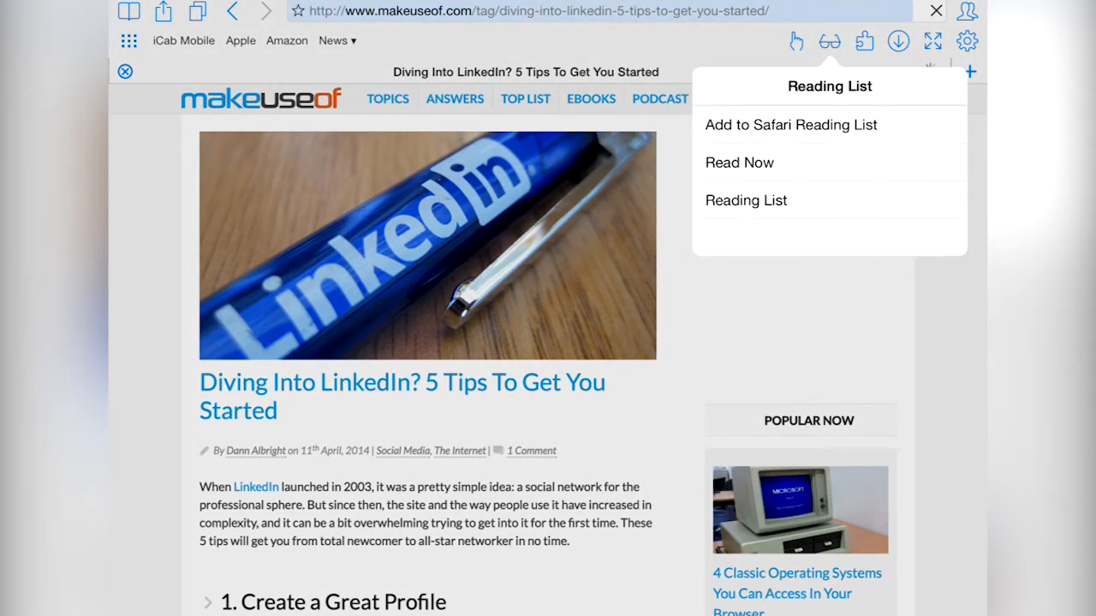
pyautogui.click(828, 41)
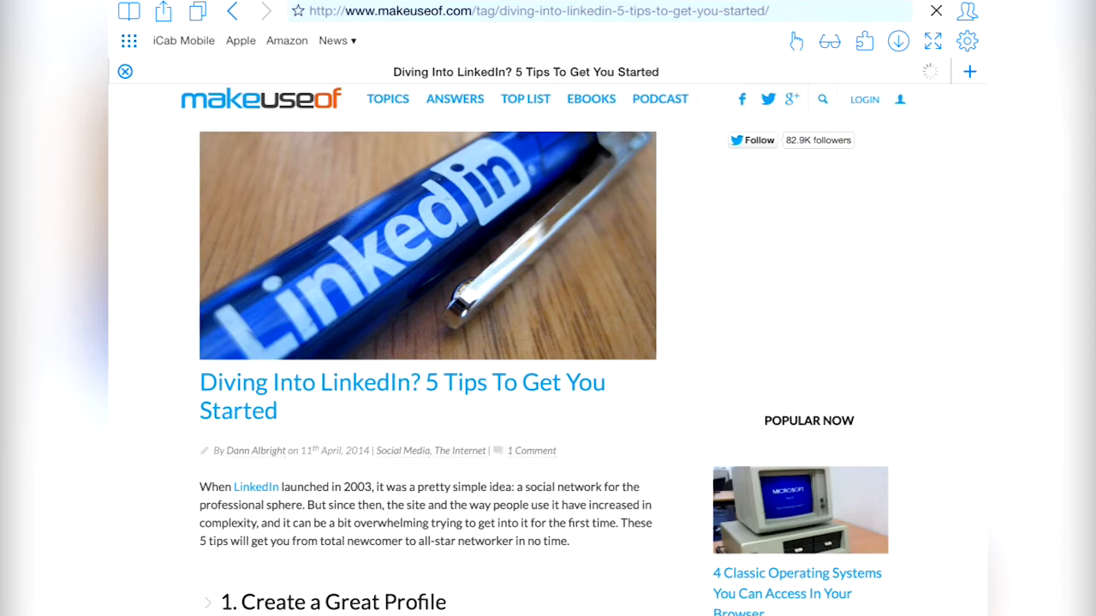
pyautogui.scroll(-3)
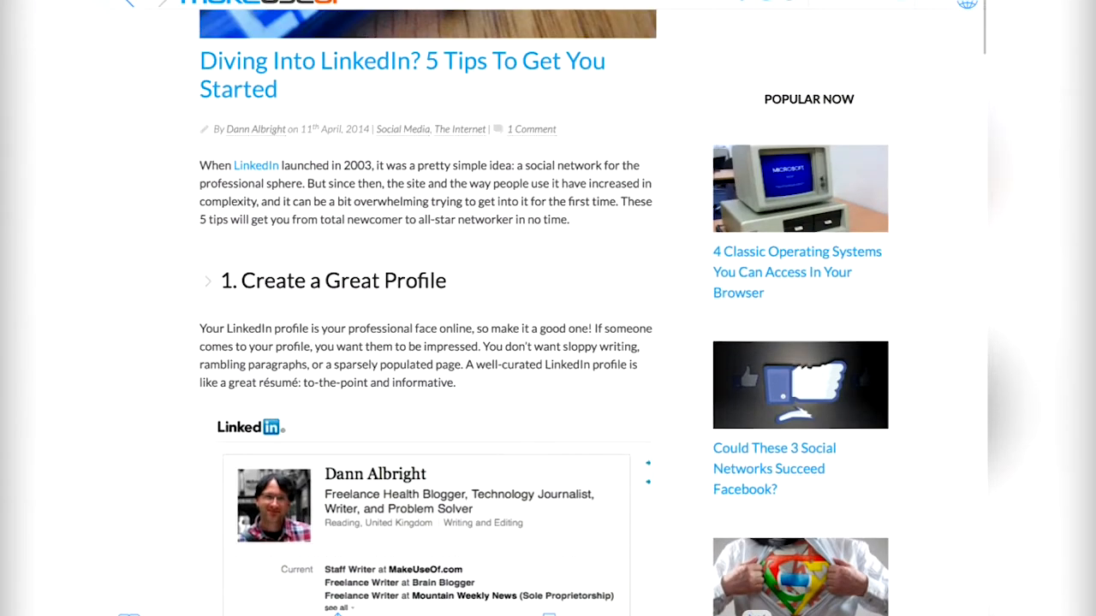
pyautogui.scroll(-3)
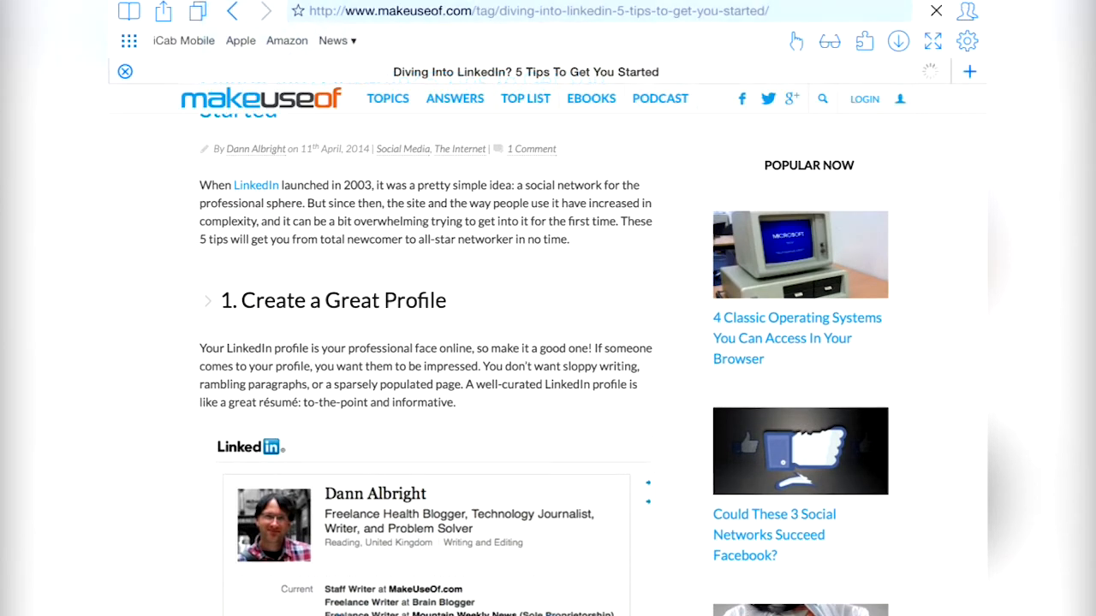
pyautogui.click(862, 42)
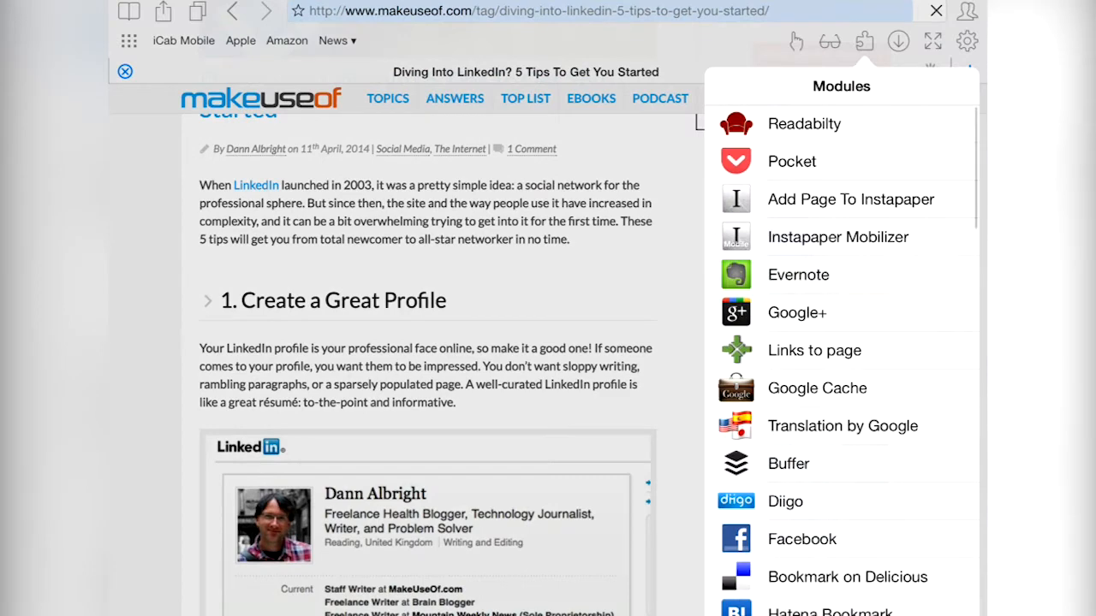
pyautogui.scroll(-3)
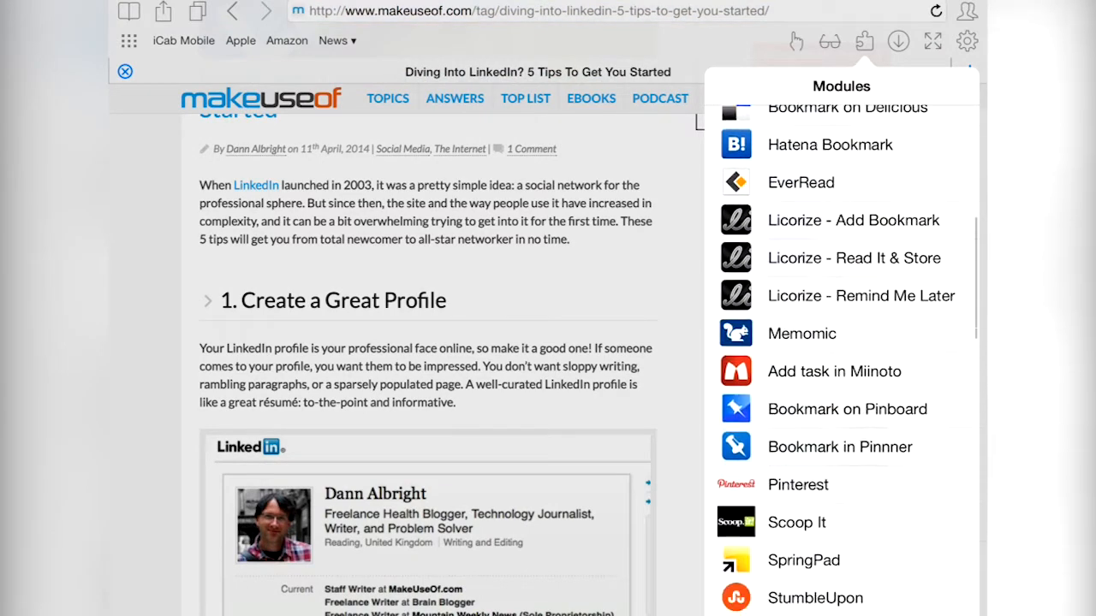
pyautogui.scroll(-3)
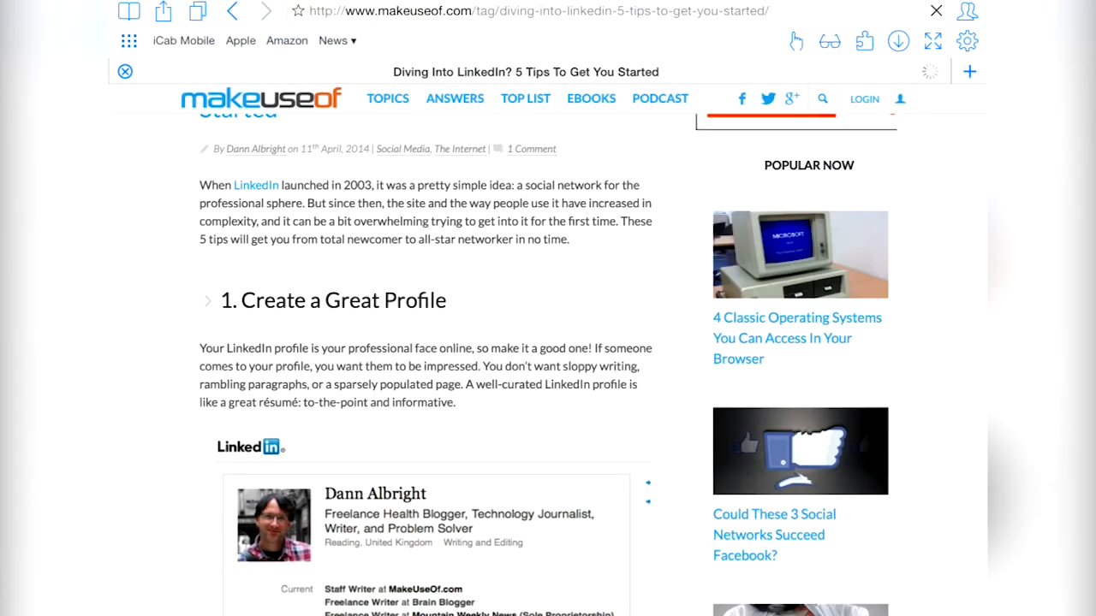
pyautogui.click(898, 41)
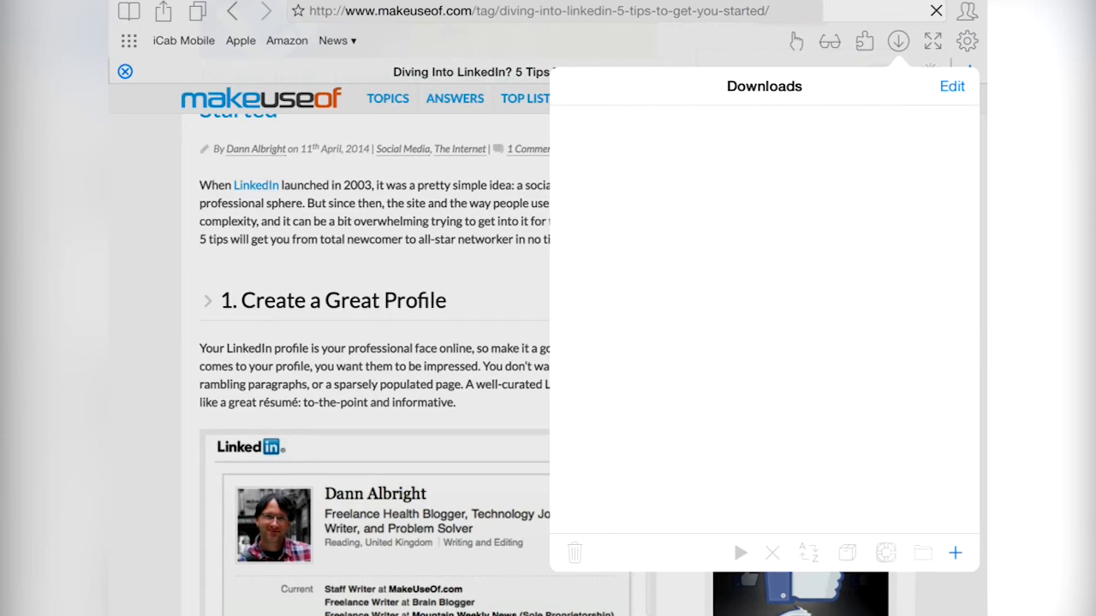
pyautogui.click(897, 41)
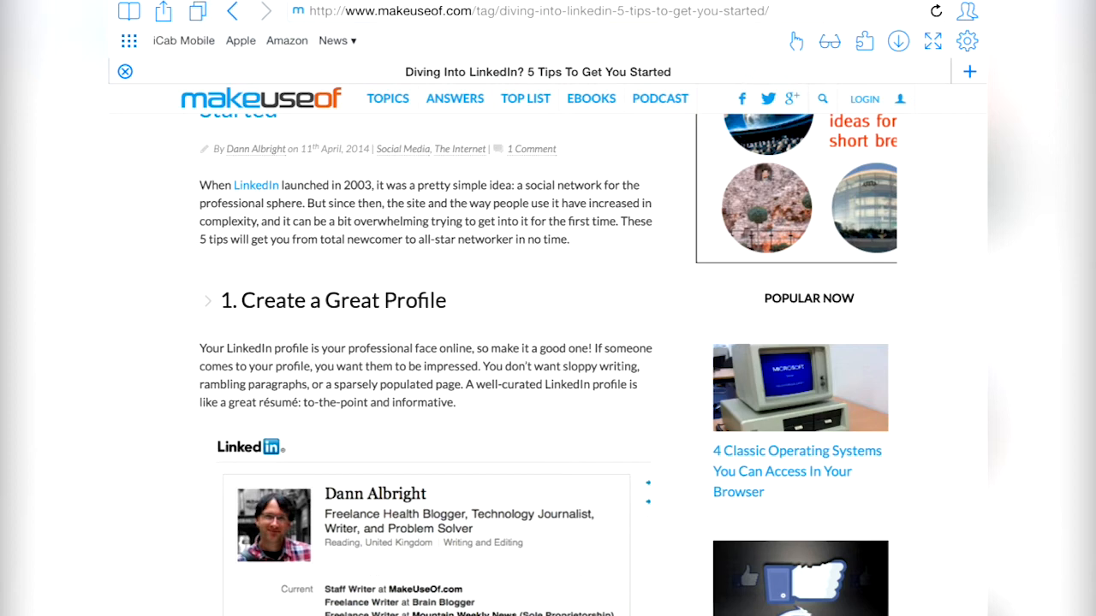
pyautogui.scroll(-3)
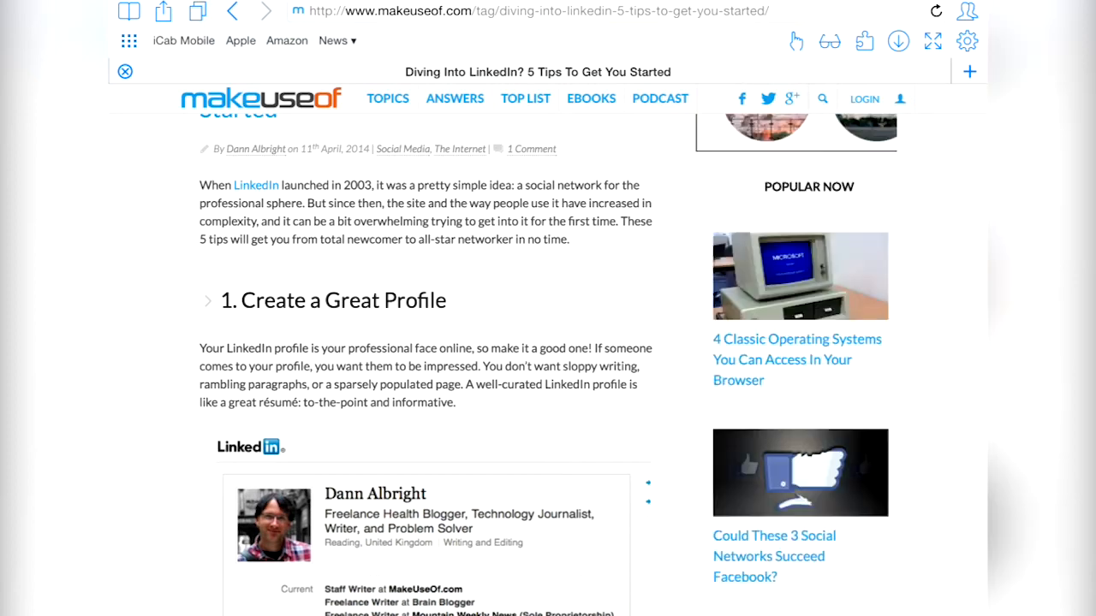
# - Switch from Admin to the Test user and reach its Personal Data > Account settings
pyautogui.click(965, 10)
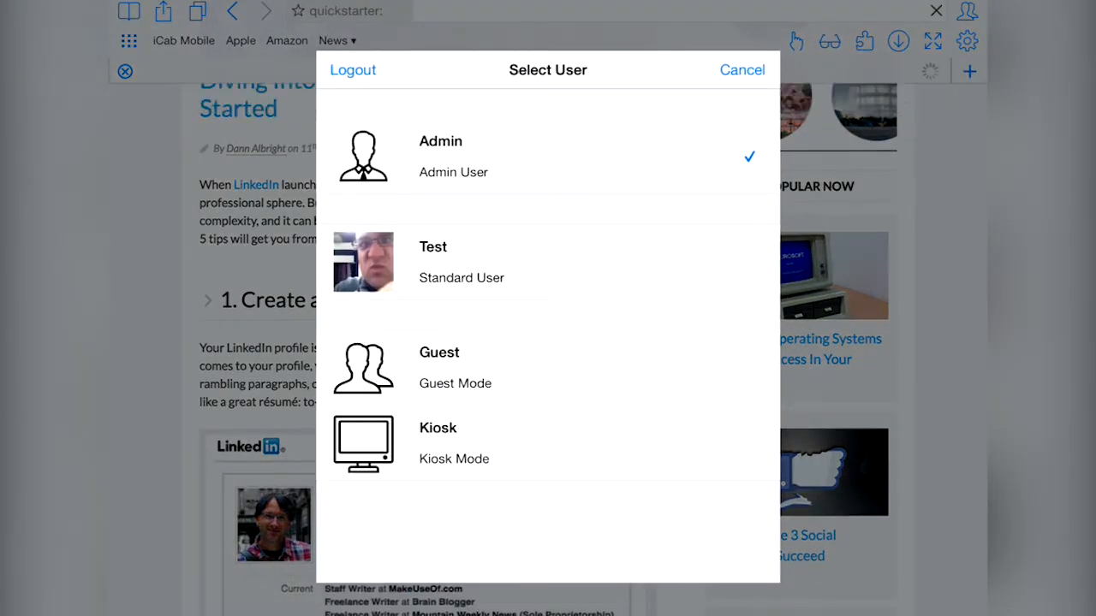
pyautogui.click(741, 68)
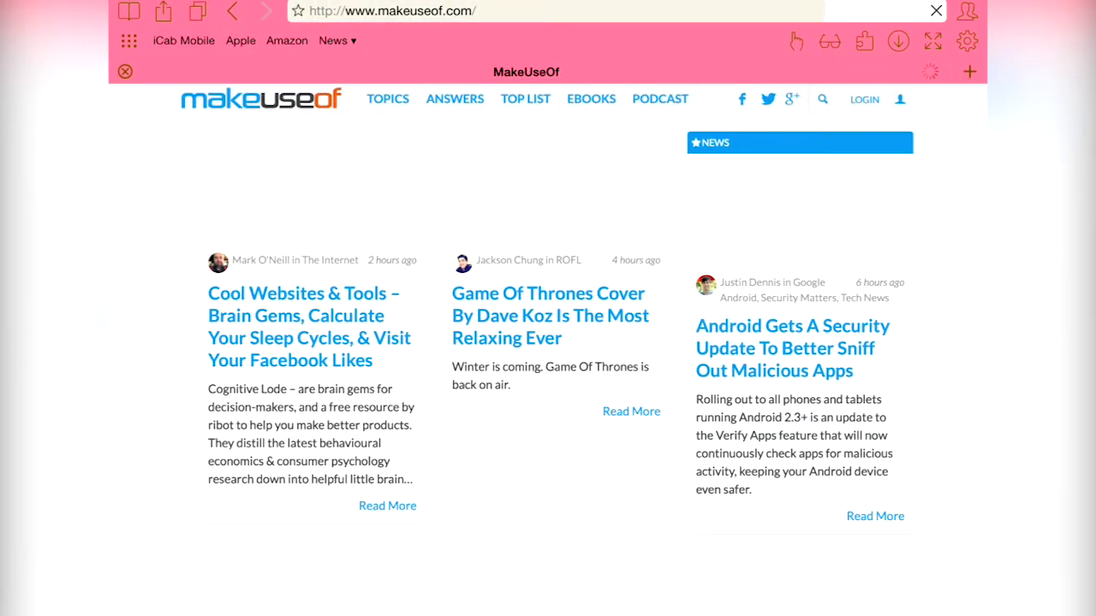
pyautogui.scroll(-3)
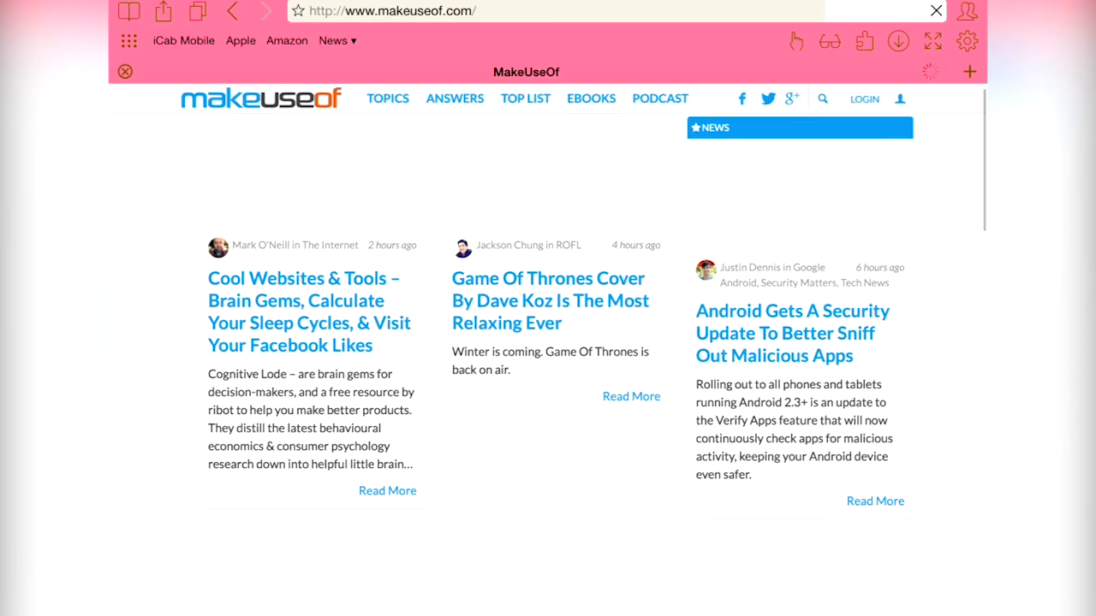
pyautogui.scroll(-3)
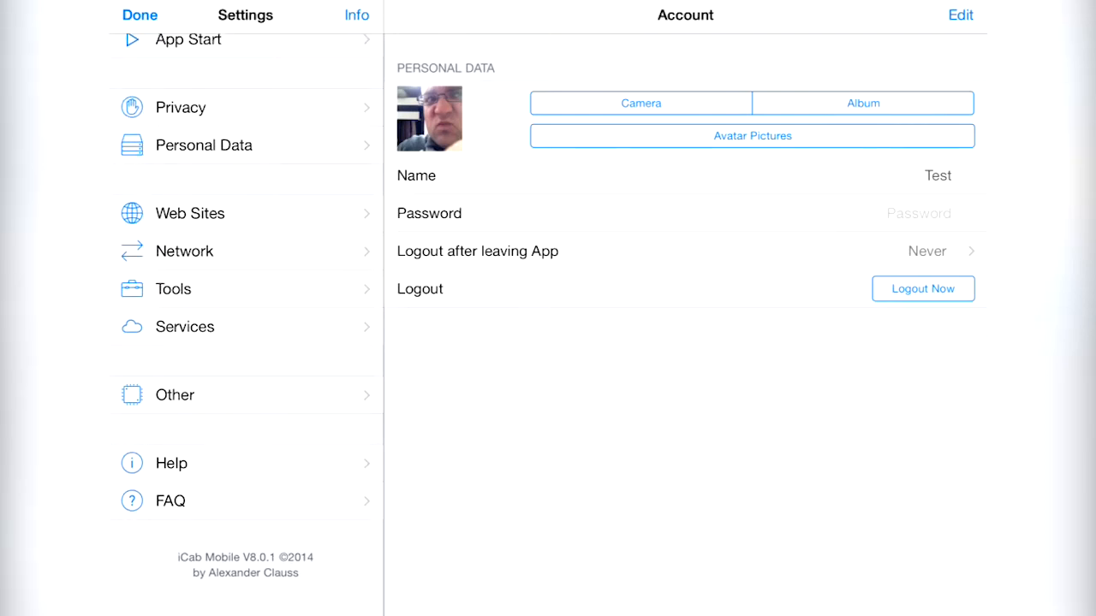
# - View the Tools settings and the Filters list of content filter groups
pyautogui.click(175, 288)
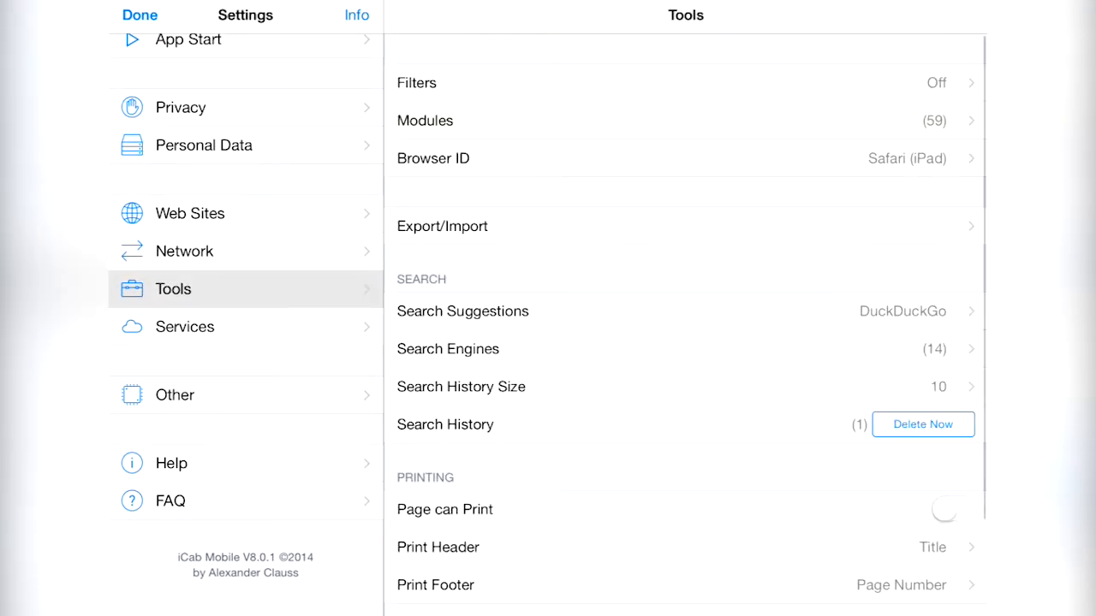
pyautogui.click(416, 82)
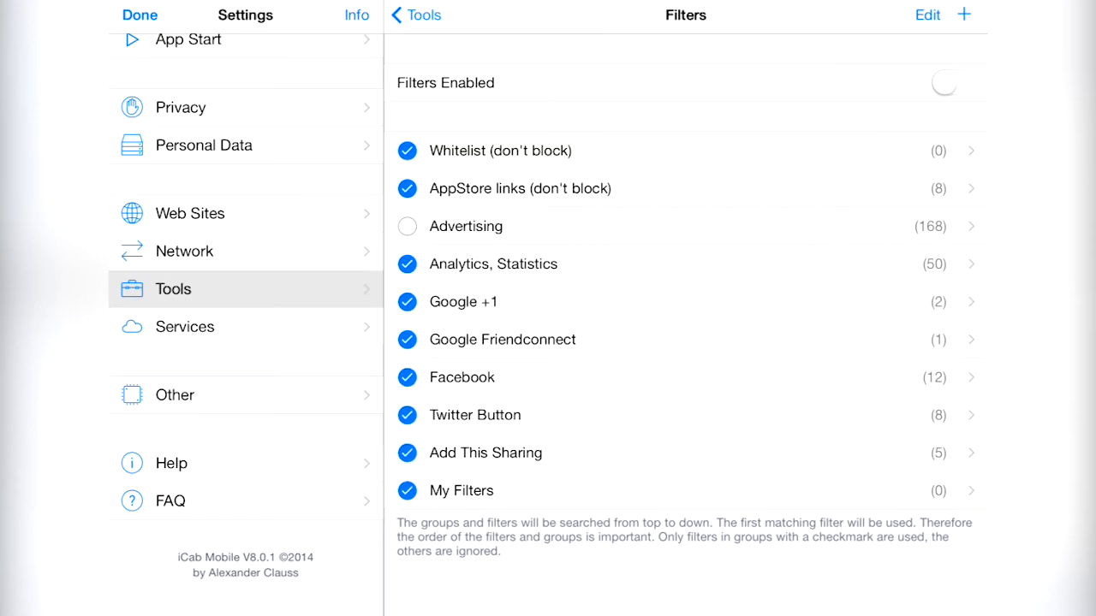
pyautogui.click(162, 10)
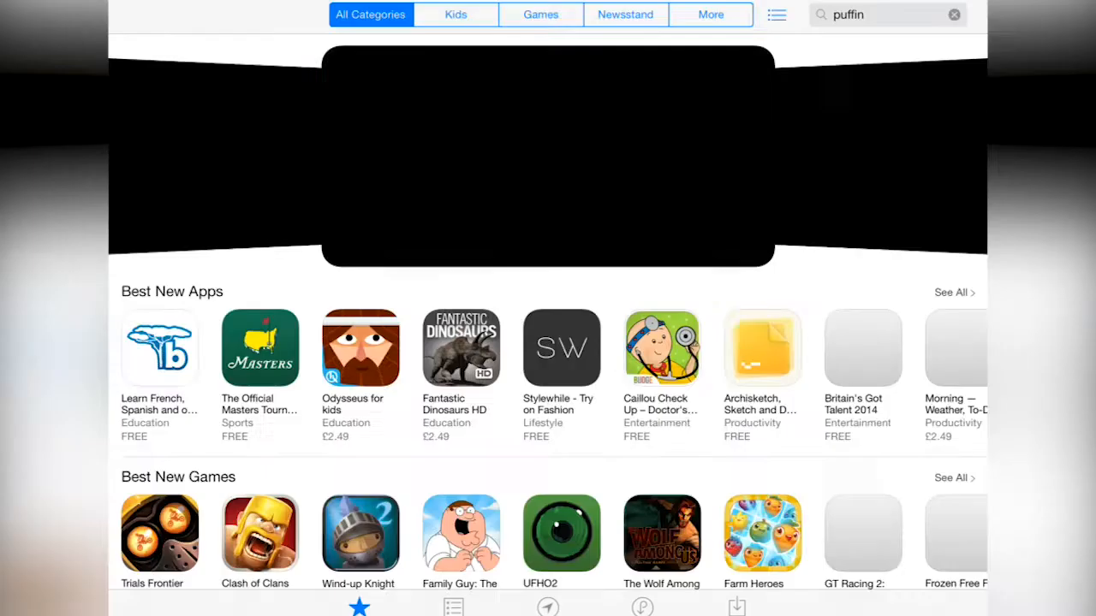
# - Search the App Store for 'web browser' and scroll well down the iPad browser results
pyautogui.write('web')
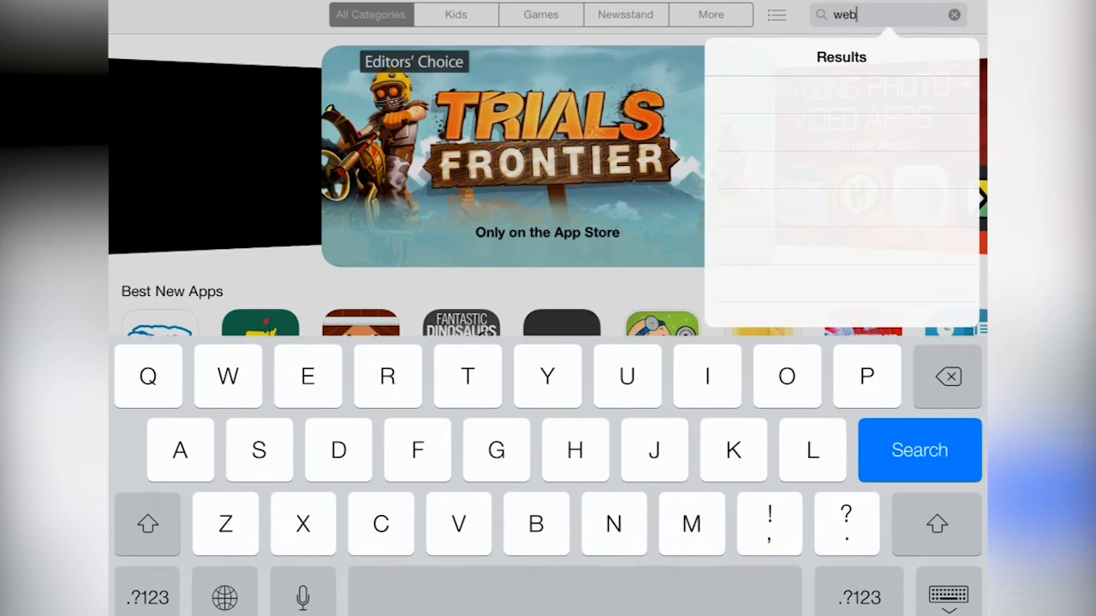
pyautogui.write('br')
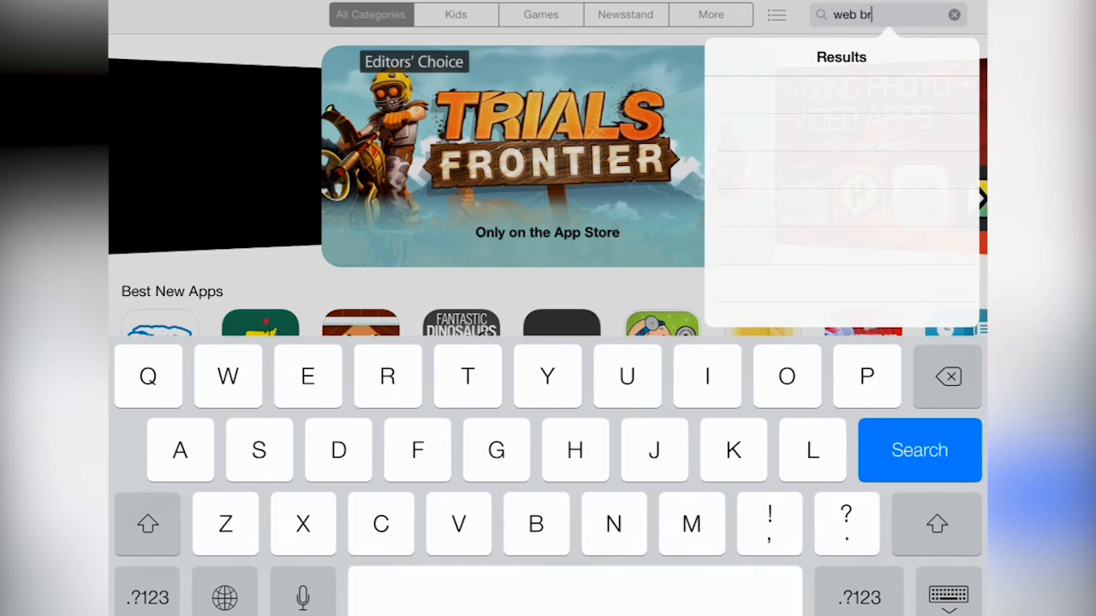
pyautogui.click(917, 451)
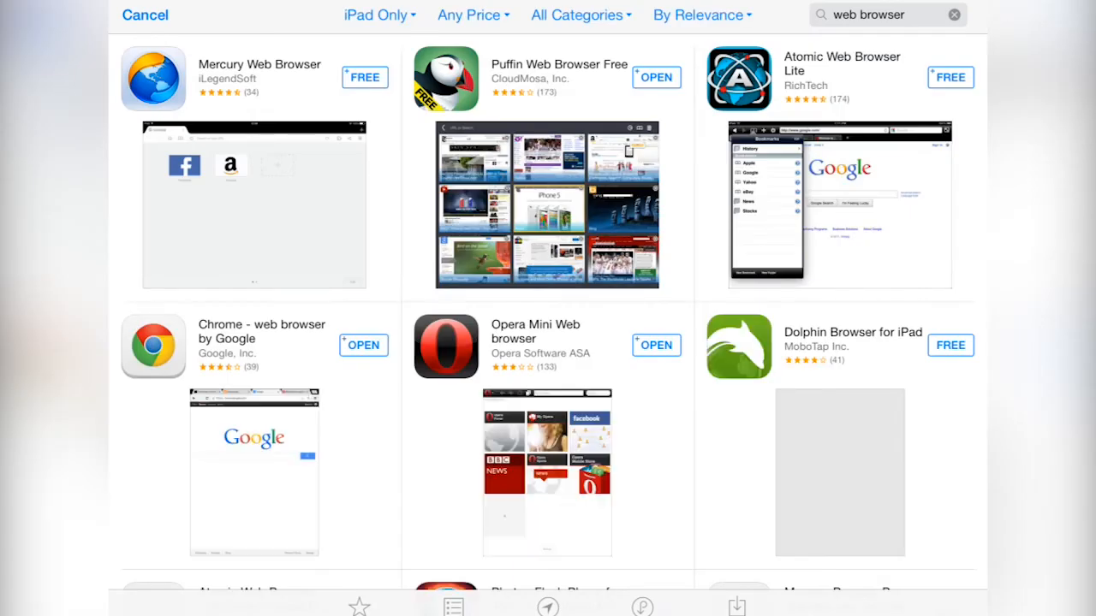
pyautogui.scroll(-3)
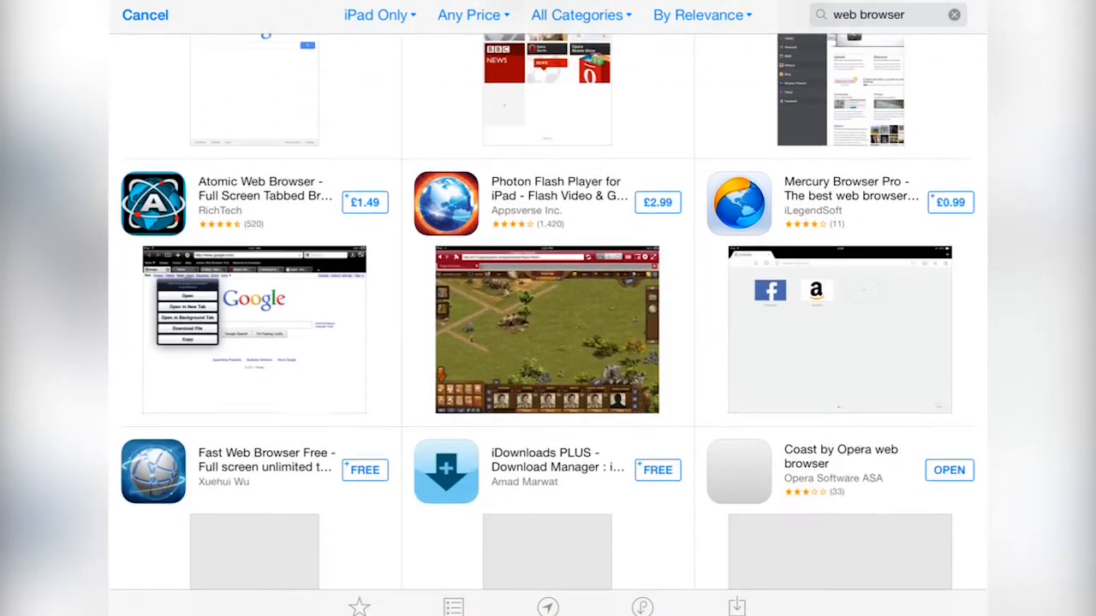
pyautogui.scroll(-3)
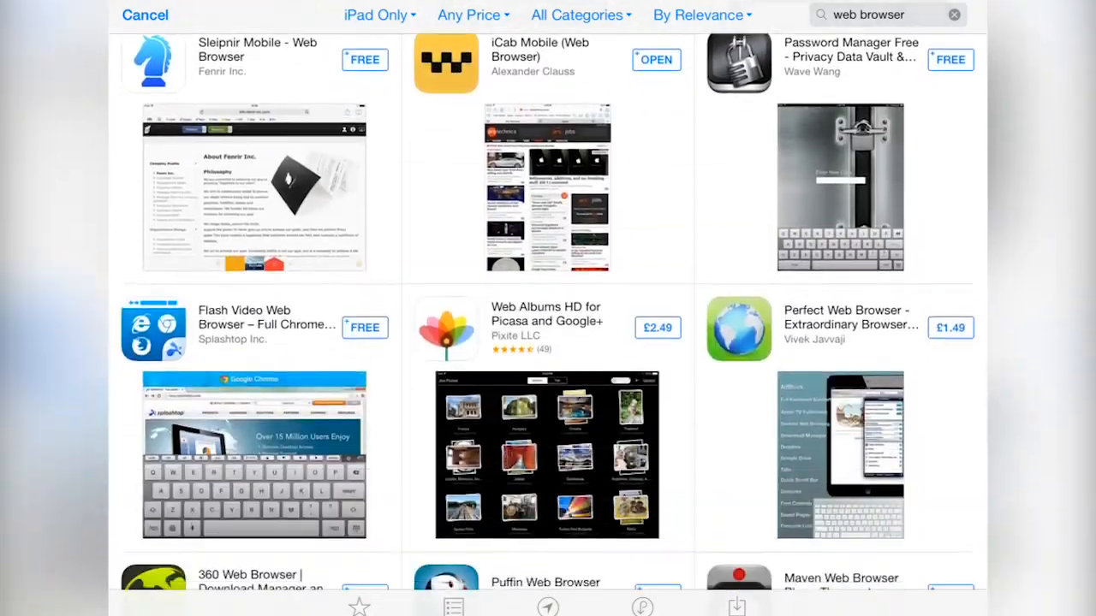
pyautogui.scroll(-3)
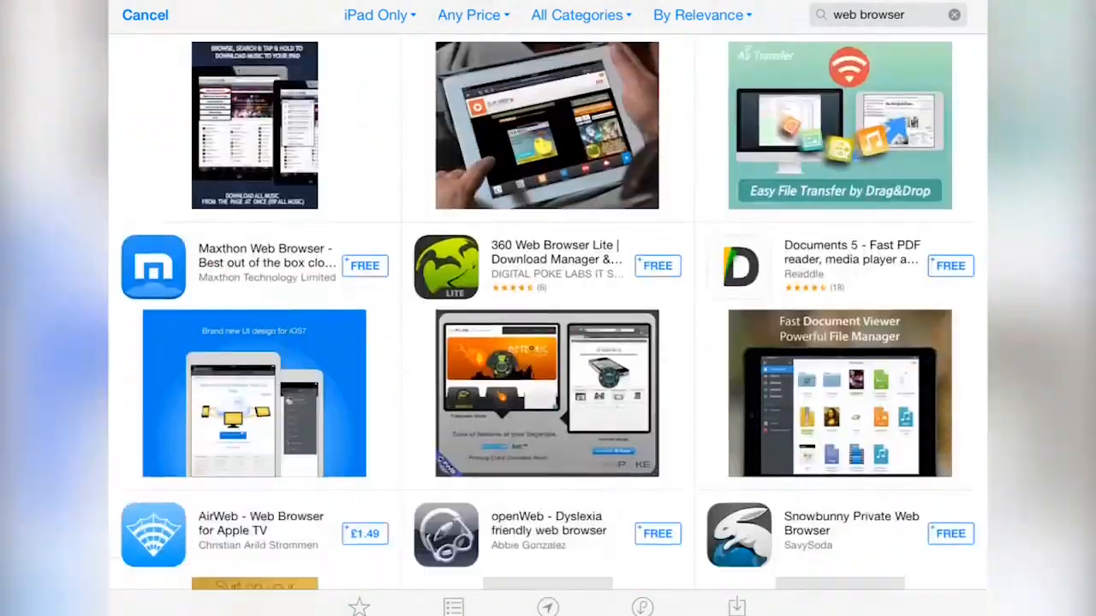
pyautogui.scroll(-3)
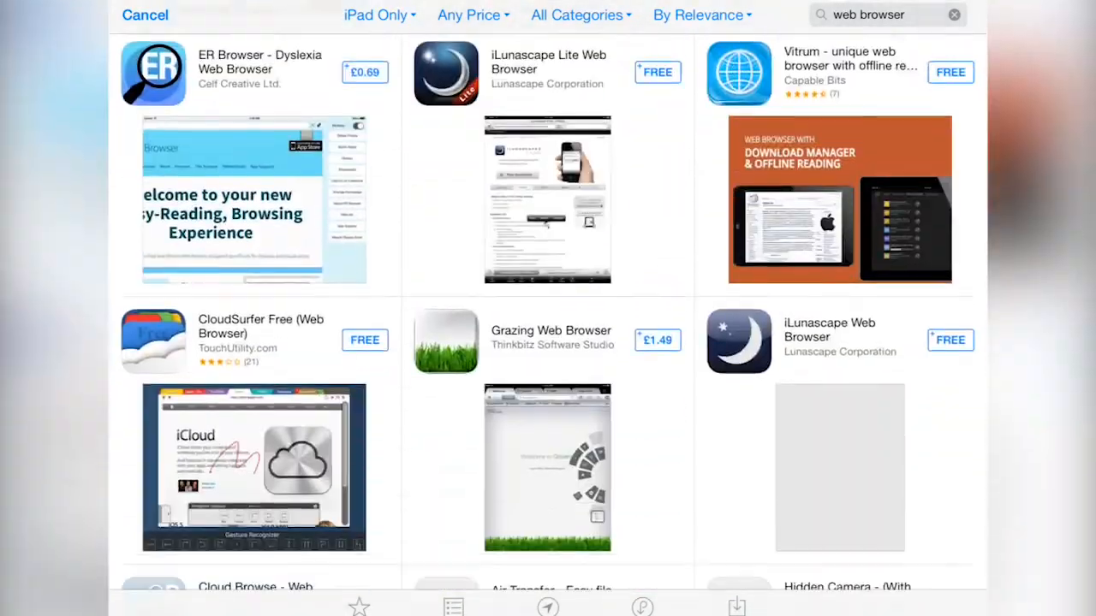
pyautogui.scroll(-3)
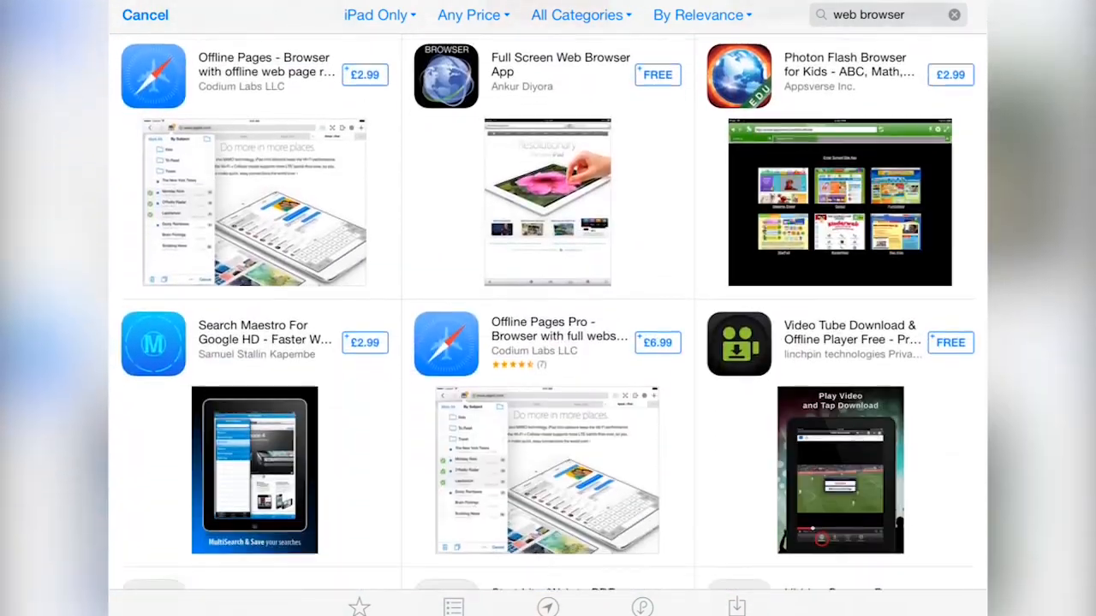
pyautogui.scroll(-3)
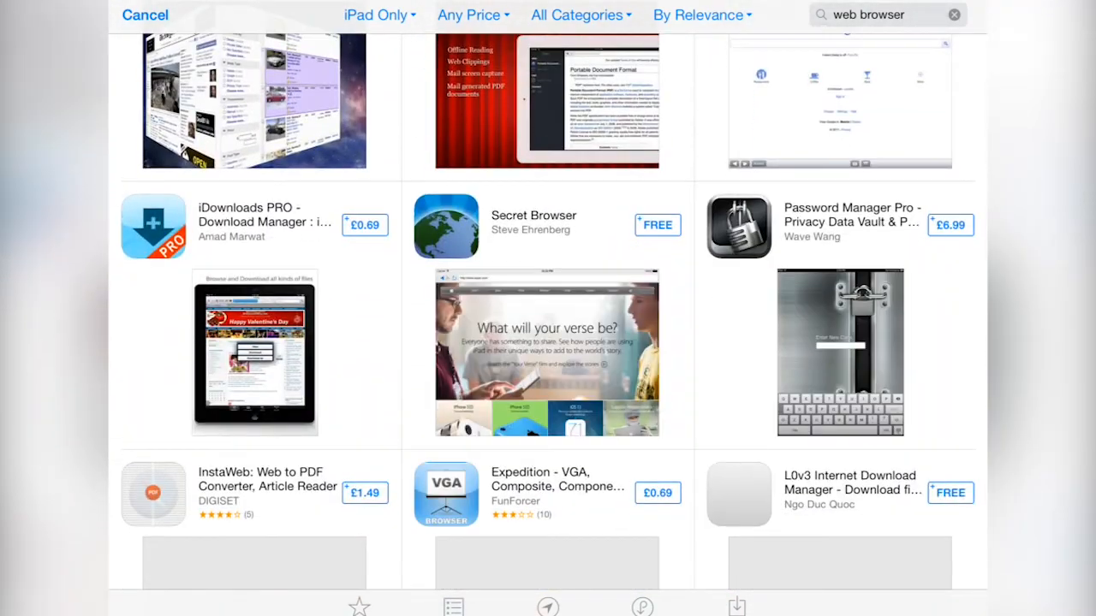